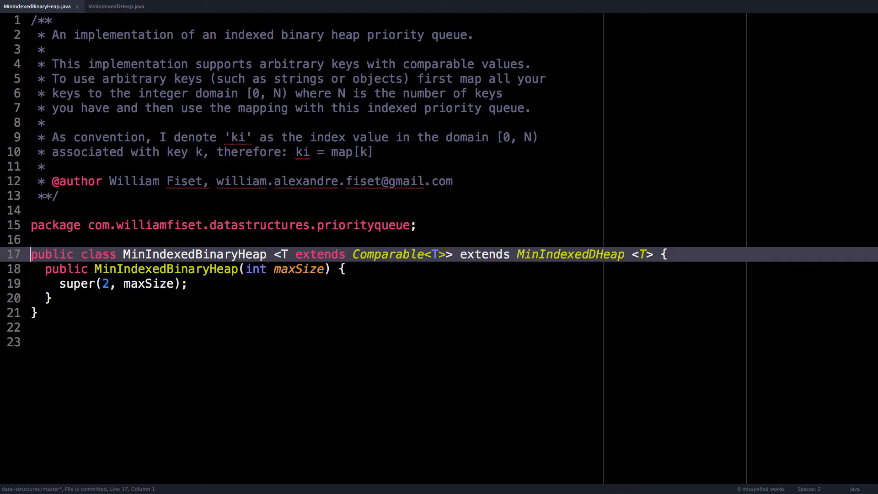
- Highlight the generic type, parent MinIndexedDHeap and degree 2, then open MinIndexedDHeap.java
{"action": "left_click", "coordinate": [278, 254]}
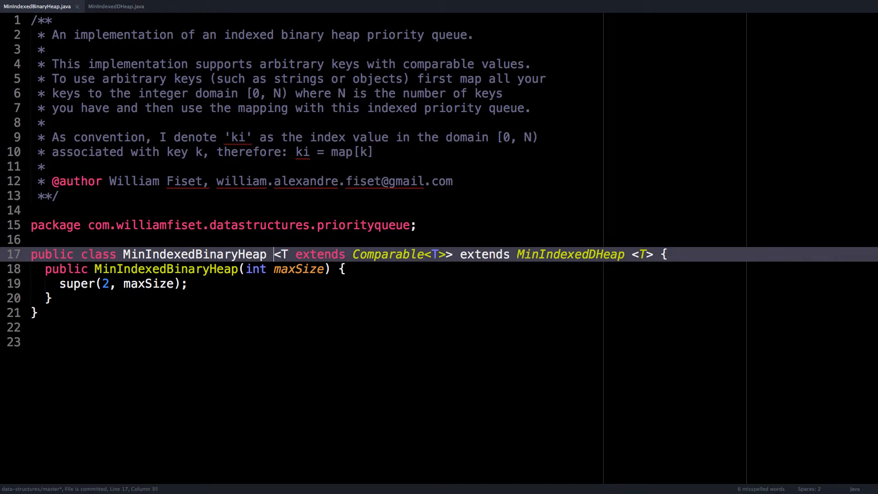
{"action": "left_click_drag", "start_coordinate": [273, 254], "coordinate": [441, 254]}
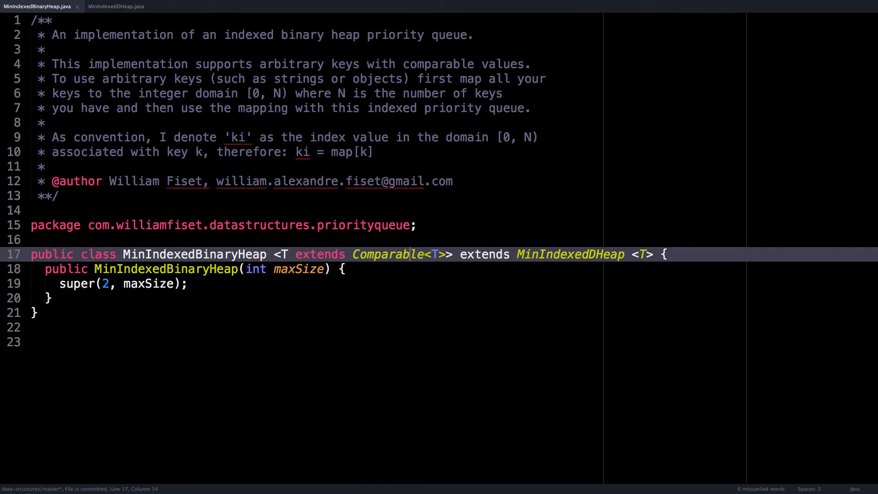
{"action": "double_click", "coordinate": [570, 254]}
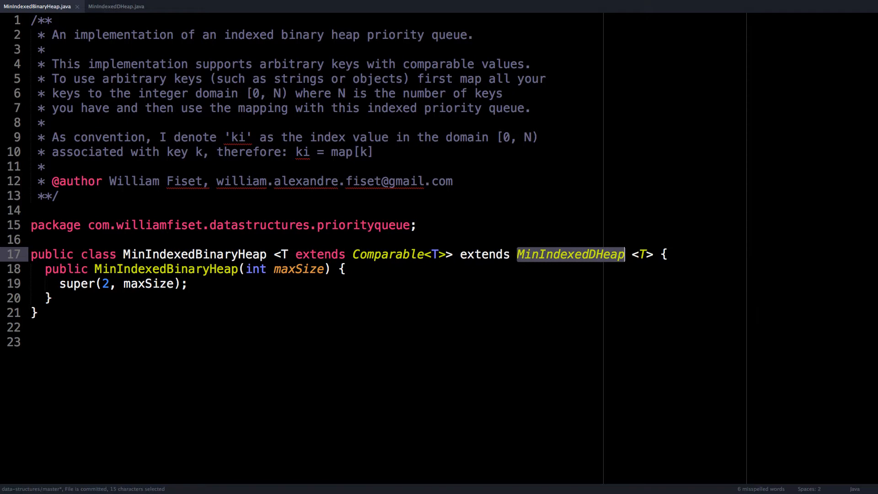
{"action": "left_click", "coordinate": [626, 255]}
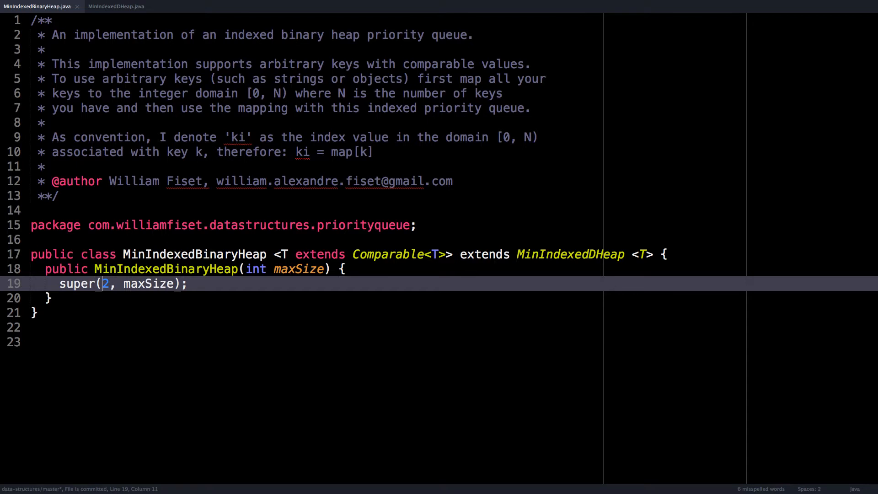
{"action": "double_click", "coordinate": [105, 283]}
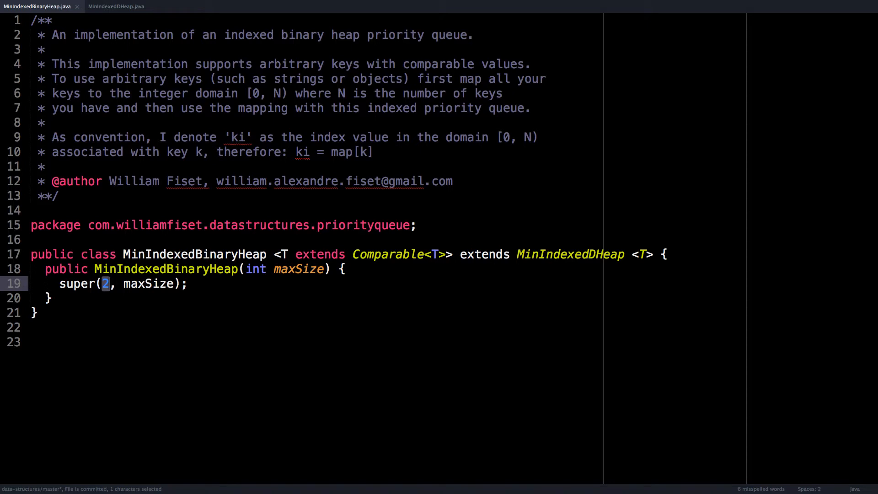
{"action": "left_click", "coordinate": [112, 5]}
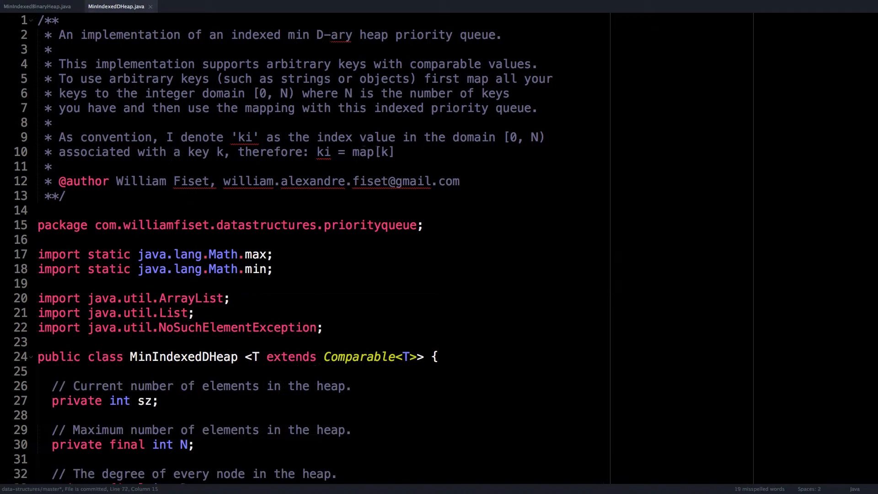
{"action": "mouse_move", "coordinate": [168, 220]}
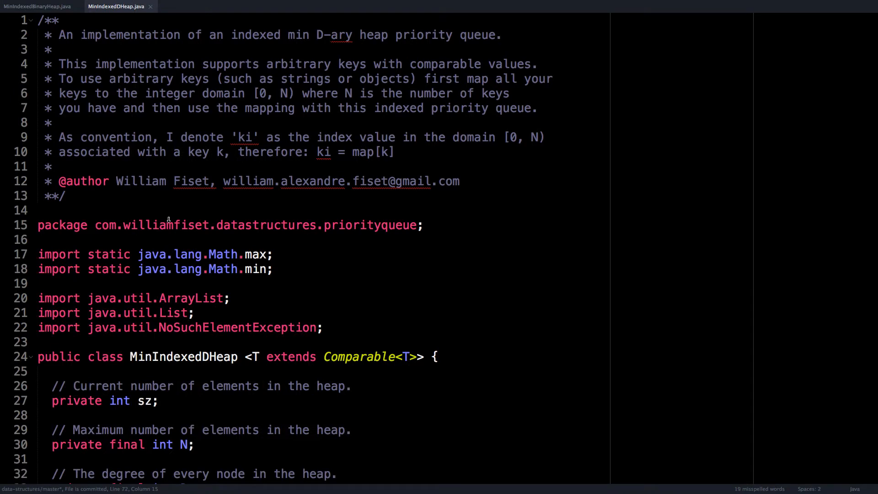
{"action": "scroll", "scroll_direction": "down", "scroll_amount": 3}
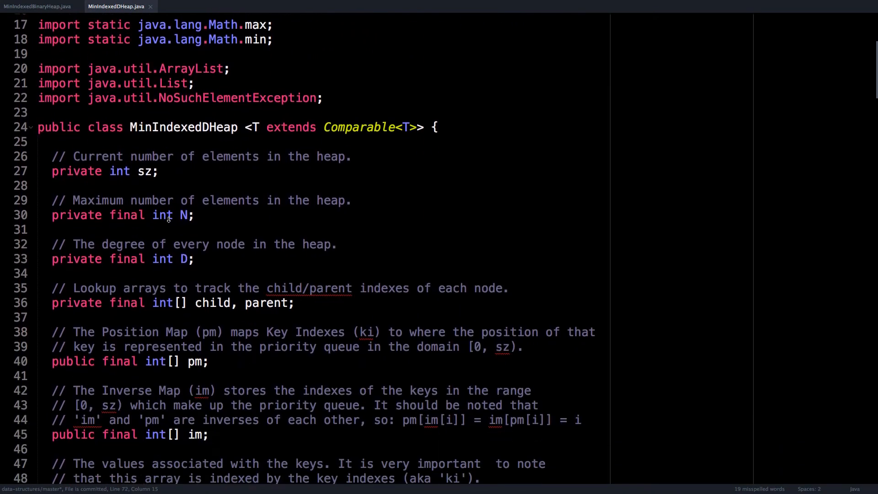
{"action": "scroll", "scroll_direction": "down", "scroll_amount": 3}
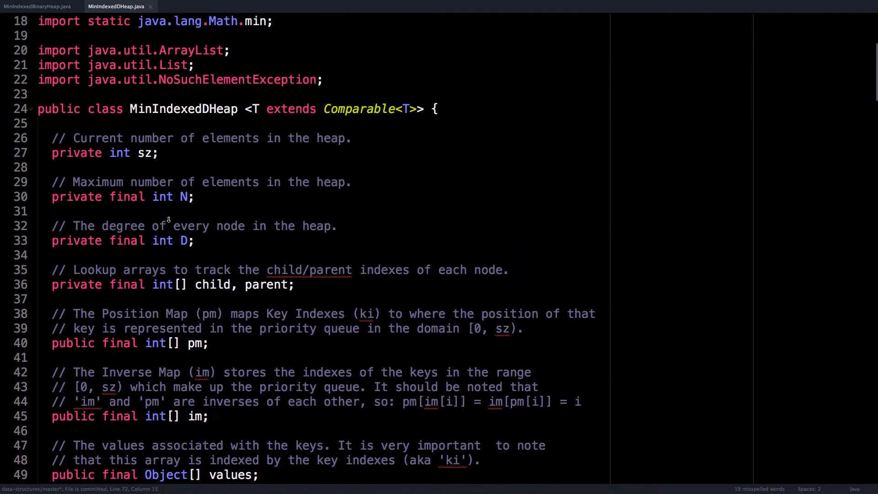
{"action": "double_click", "coordinate": [145, 118]}
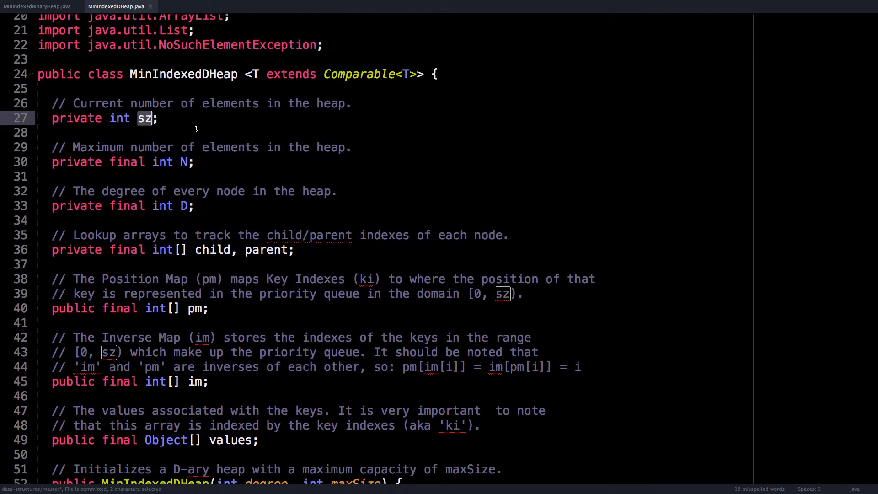
{"action": "mouse_move", "coordinate": [191, 163]}
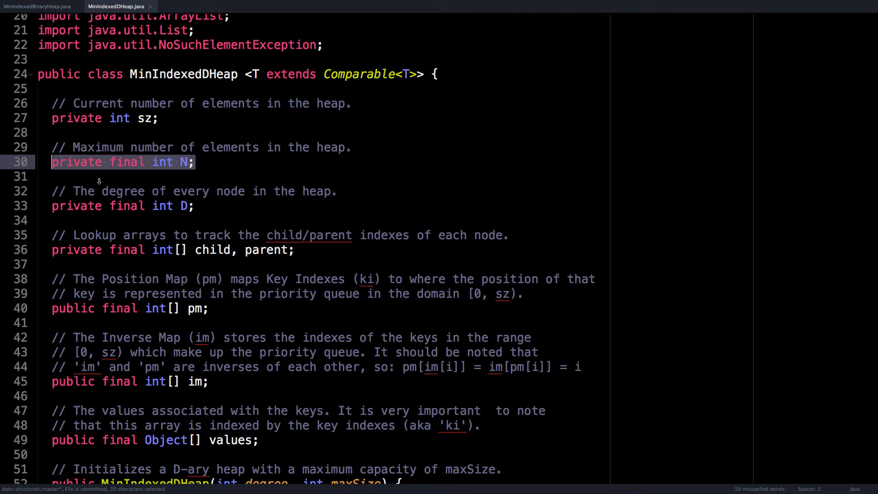
{"action": "scroll", "scroll_direction": "down", "scroll_amount": 3}
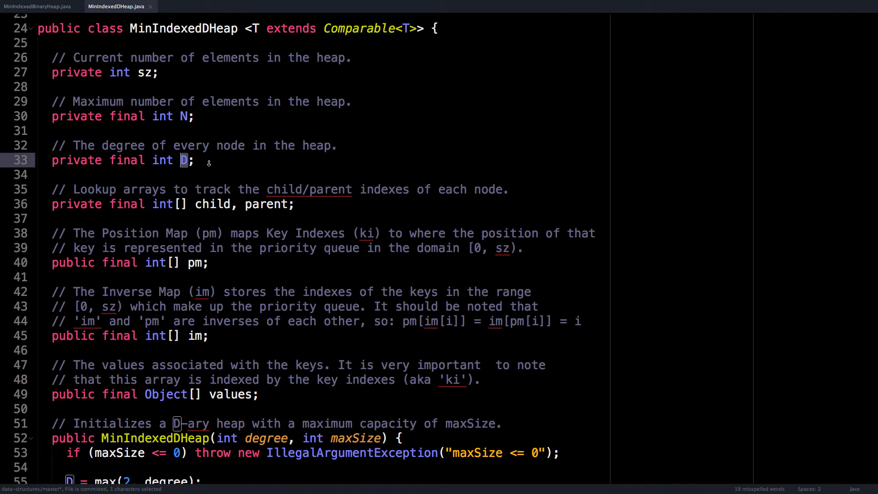
{"action": "scroll", "scroll_direction": "down", "scroll_amount": 3}
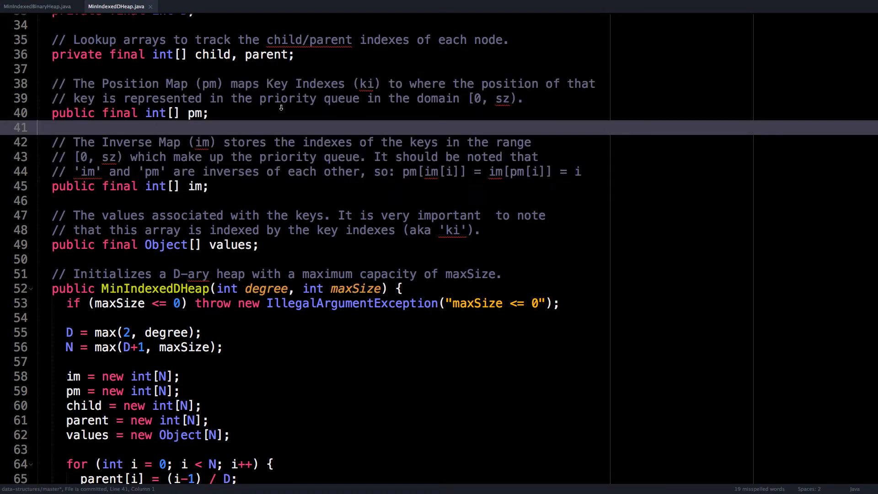
{"action": "scroll", "scroll_direction": "down", "scroll_amount": 3}
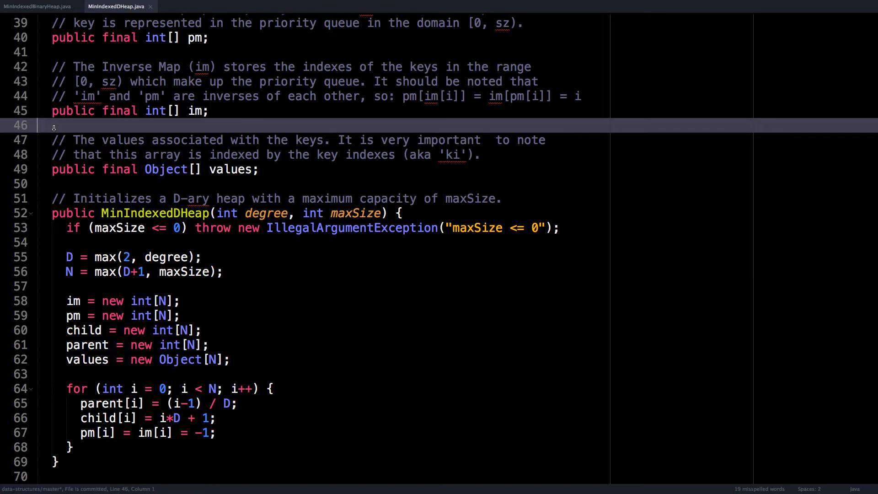
{"action": "mouse_move", "coordinate": [277, 148]}
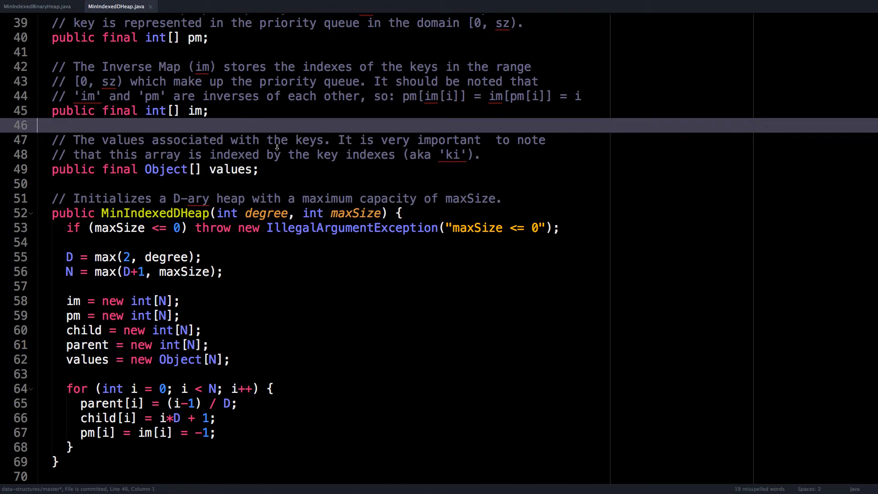
{"action": "mouse_move", "coordinate": [145, 154]}
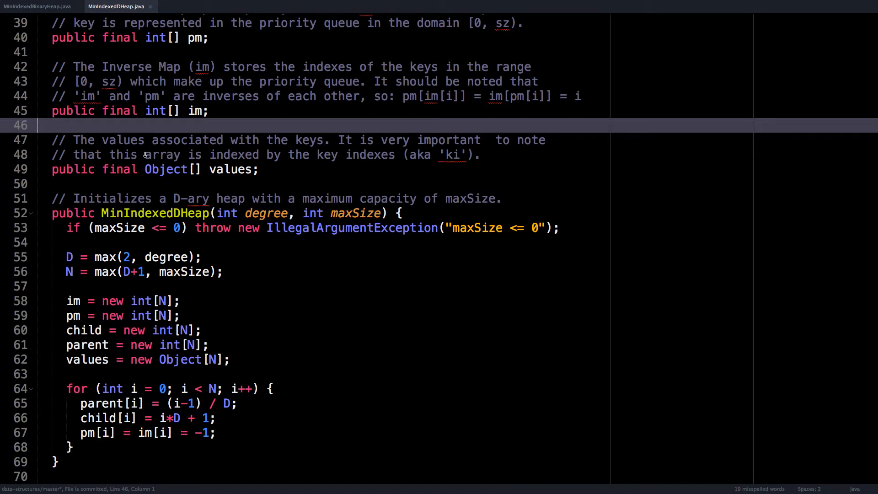
{"action": "left_click_drag", "start_coordinate": [144, 155], "coordinate": [467, 155]}
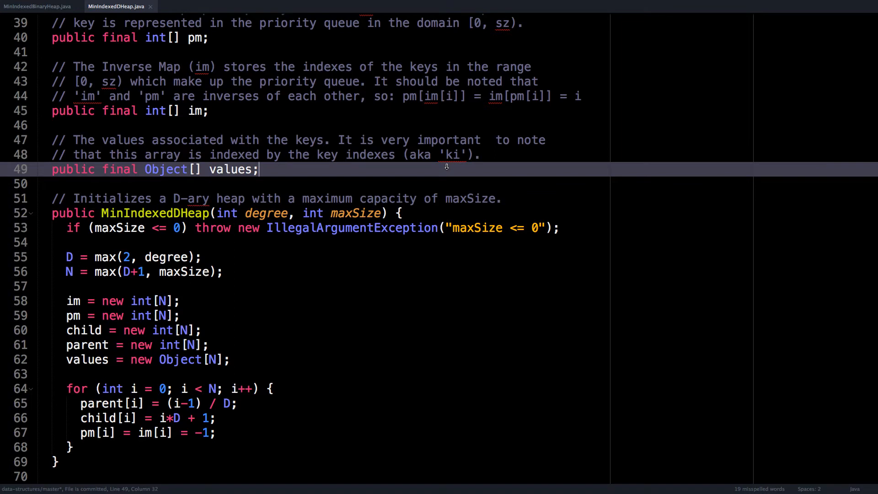
{"action": "scroll", "scroll_direction": "down", "scroll_amount": 3}
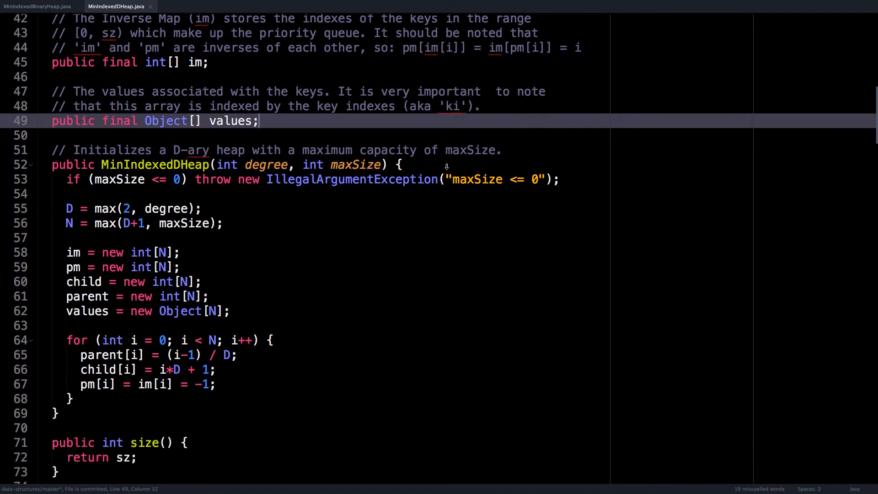
{"action": "scroll", "scroll_direction": "down", "scroll_amount": 3}
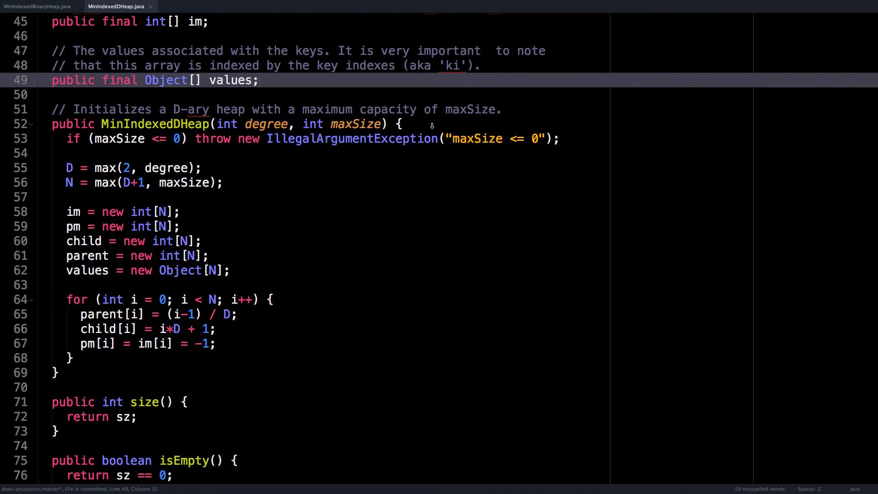
{"action": "scroll", "scroll_direction": "down", "scroll_amount": 3}
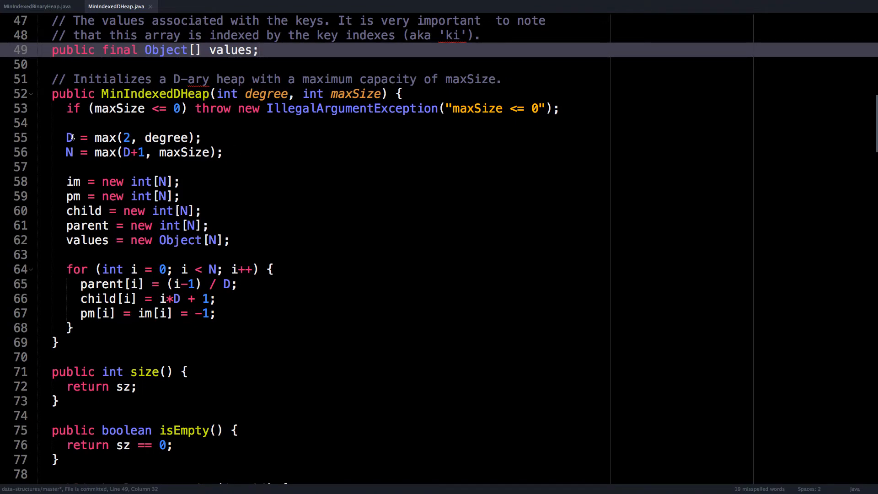
{"action": "left_click", "coordinate": [69, 151]}
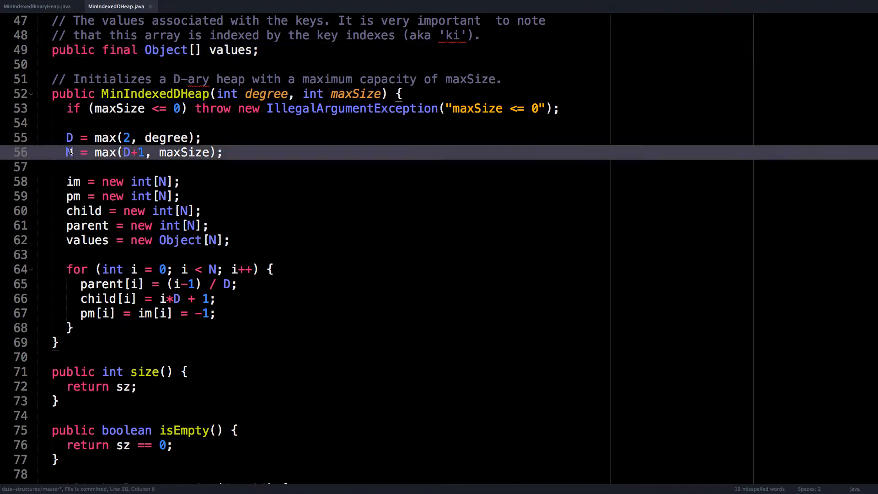
{"action": "double_click", "coordinate": [68, 152]}
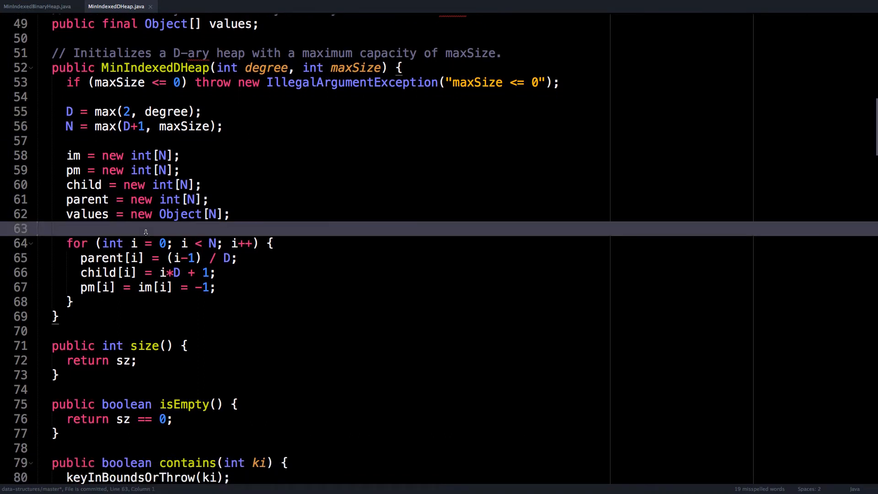
{"action": "scroll", "scroll_direction": "down", "scroll_amount": 3}
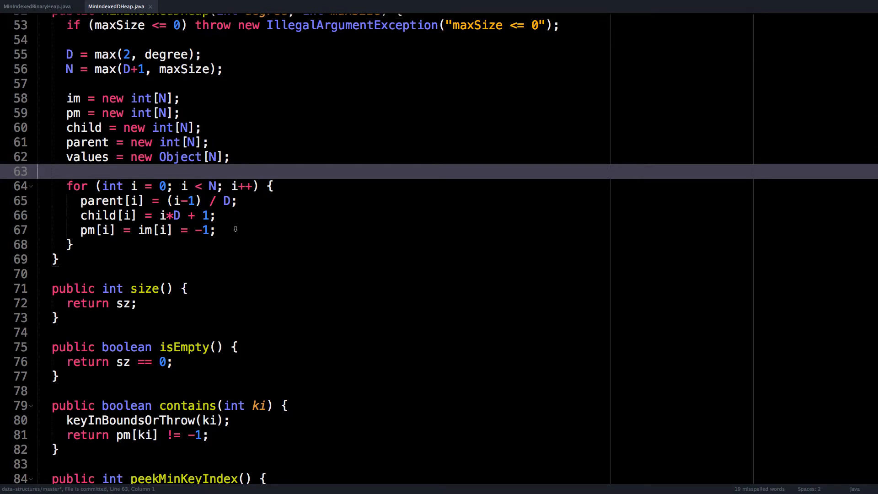
{"action": "mouse_move", "coordinate": [244, 220]}
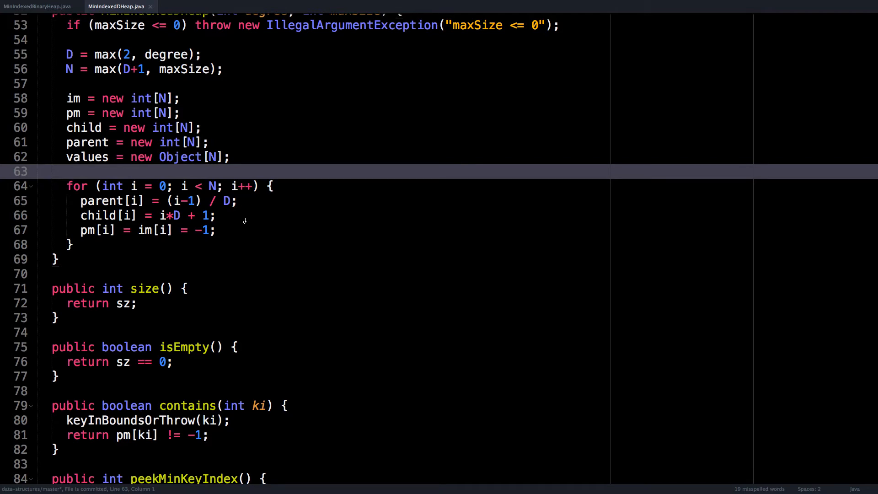
{"action": "scroll", "scroll_direction": "down", "scroll_amount": 3}
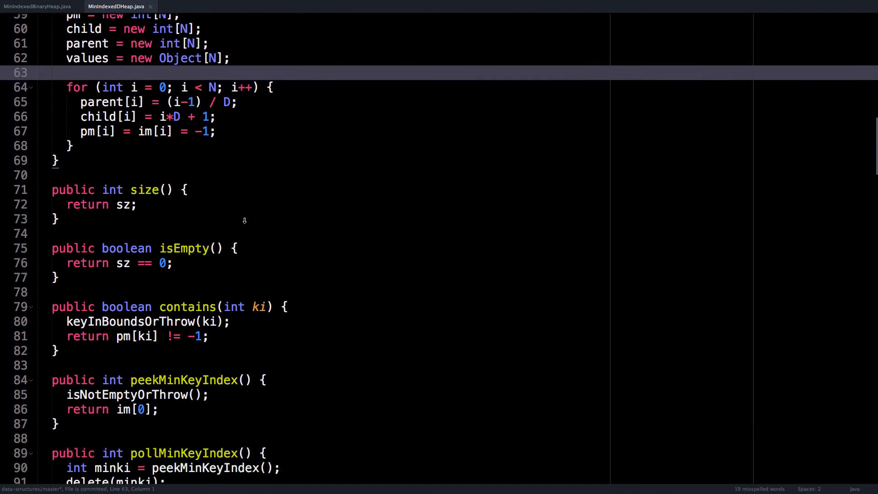
- Scroll MinIndexedDHeap.java to size(), isEmpty() and contains(), clicking into contains
{"action": "scroll", "scroll_direction": "down", "scroll_amount": 3}
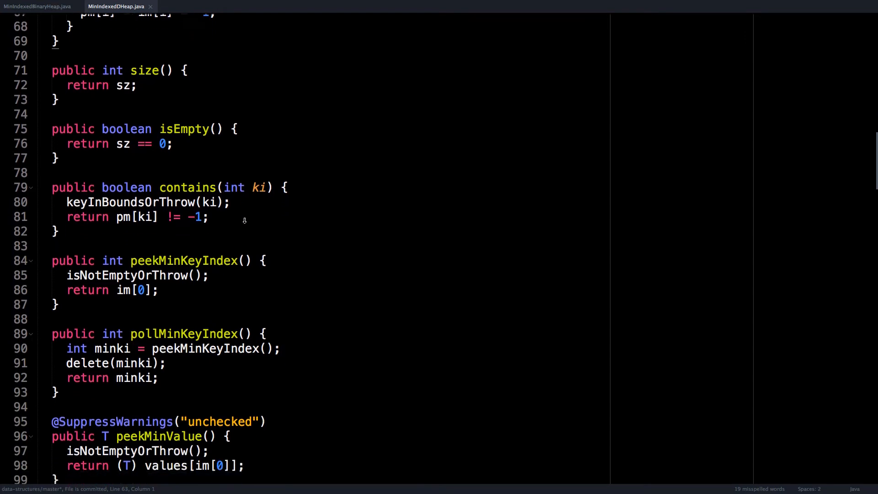
{"action": "scroll", "scroll_direction": "down", "scroll_amount": 3}
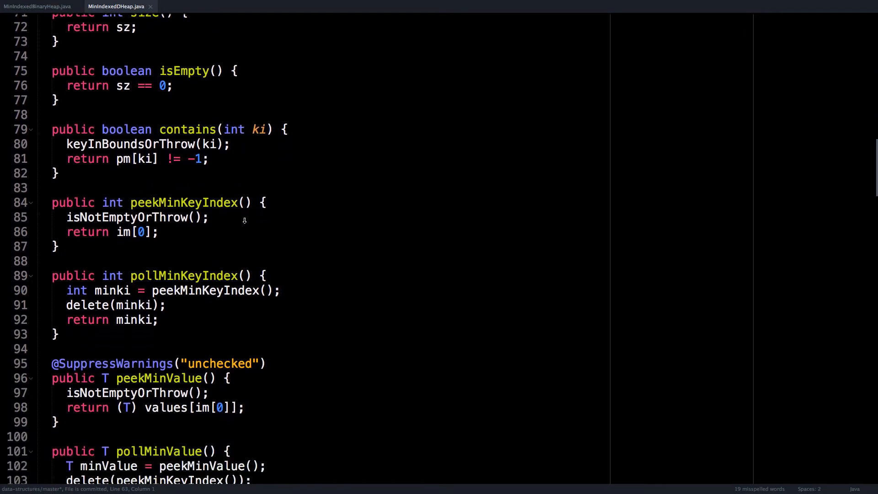
{"action": "scroll", "scroll_direction": "down", "scroll_amount": 3}
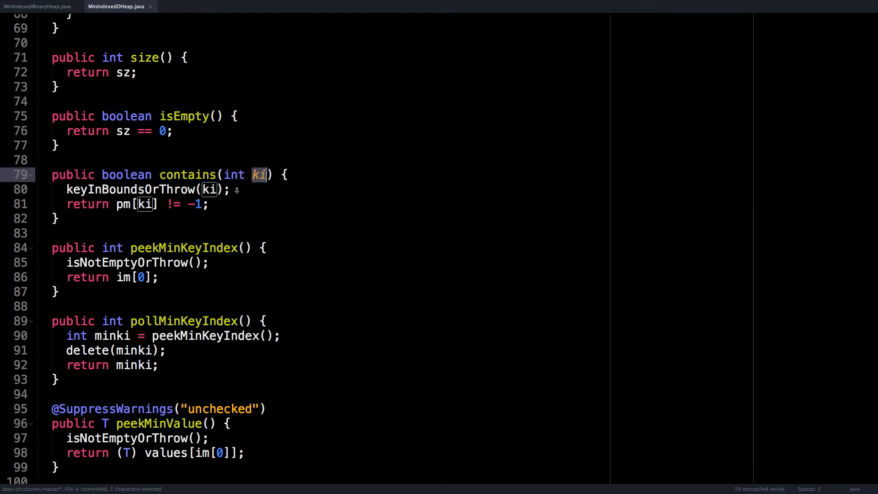
{"action": "left_click", "coordinate": [234, 189]}
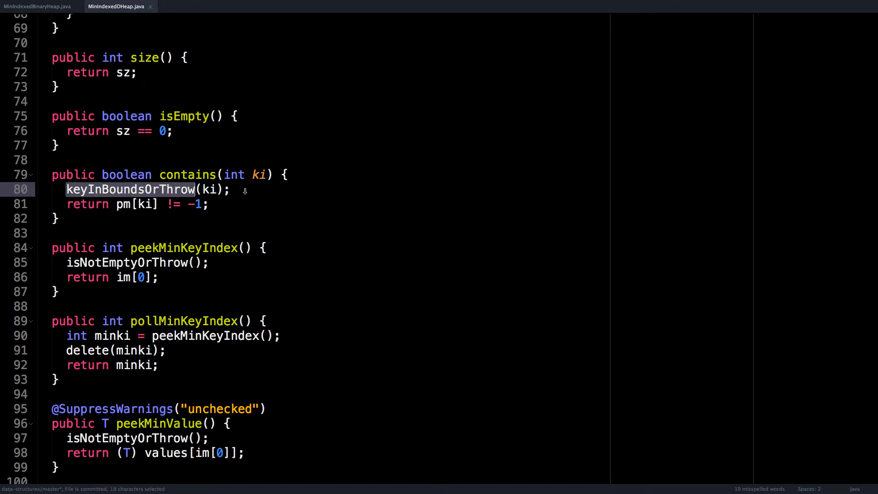
{"action": "mouse_move", "coordinate": [259, 186]}
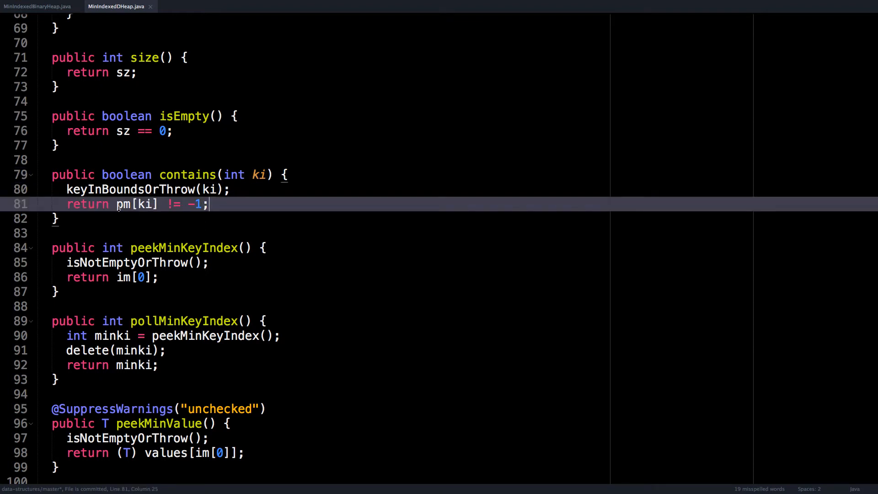
{"action": "mouse_move", "coordinate": [166, 175]}
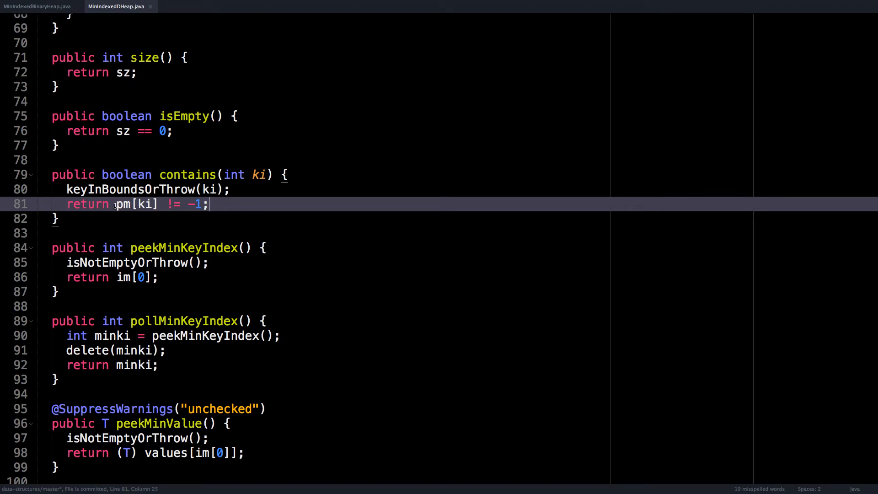
{"action": "mouse_move", "coordinate": [216, 204]}
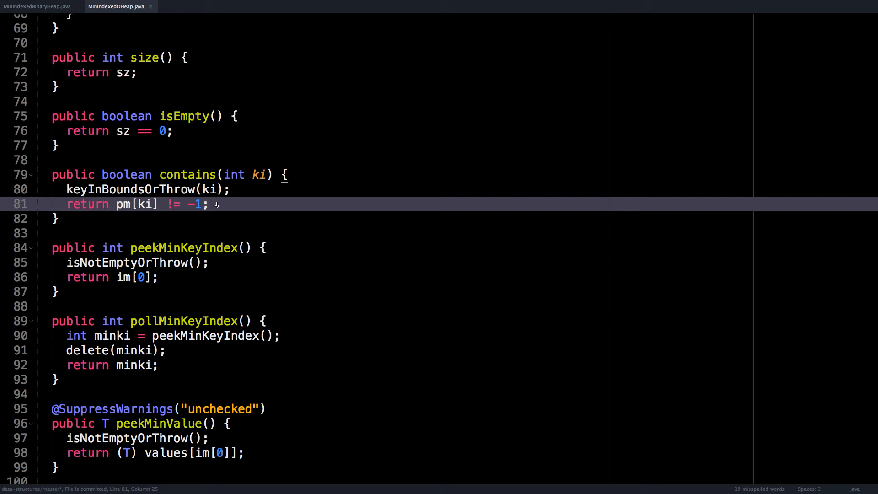
{"action": "scroll", "scroll_direction": "down", "scroll_amount": 3}
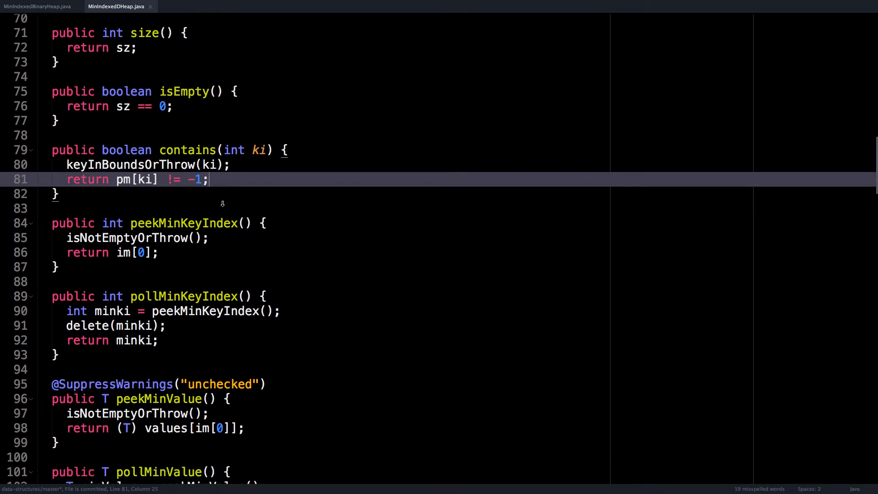
- Scroll past peekMinKeyIndex, pollMinKeyIndex, peekMinValue and pollMinValue to insert()
{"action": "scroll", "scroll_direction": "down", "scroll_amount": 3}
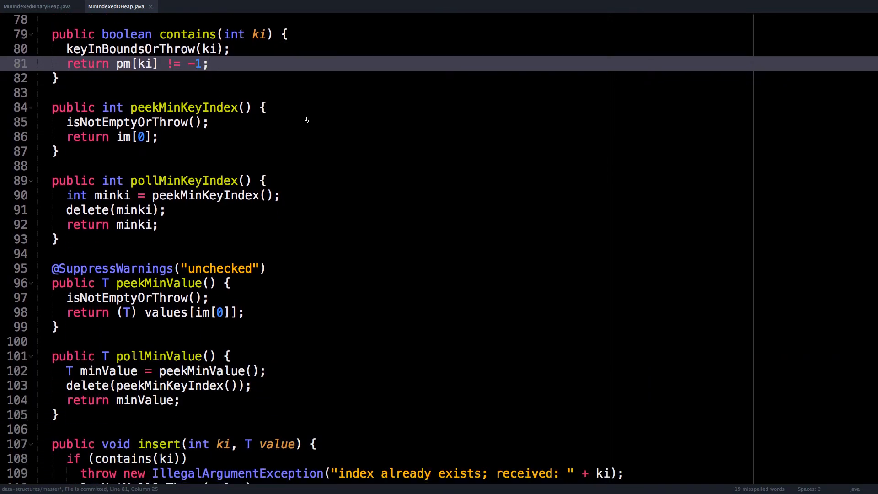
{"action": "mouse_move", "coordinate": [244, 114]}
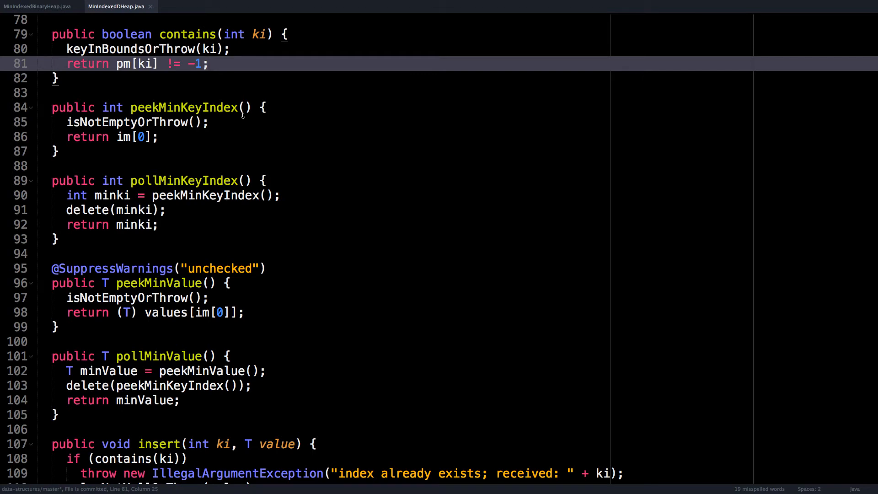
{"action": "mouse_move", "coordinate": [156, 137]}
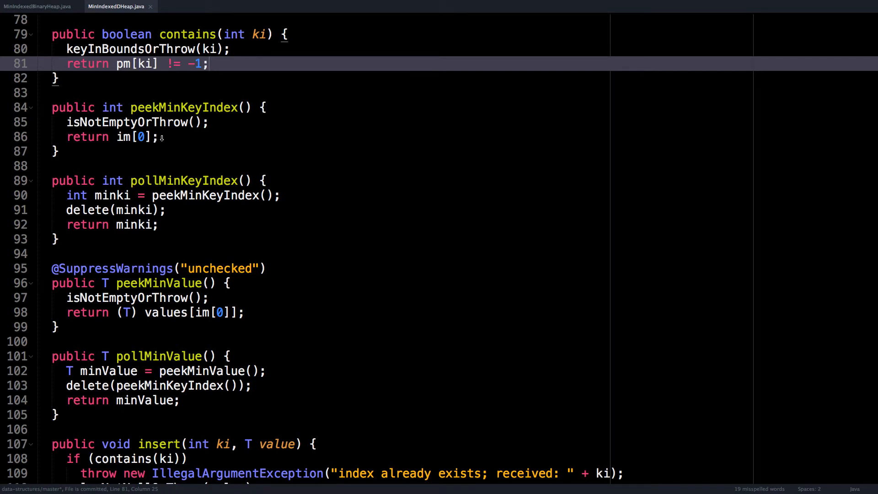
{"action": "scroll", "scroll_direction": "down", "scroll_amount": 3}
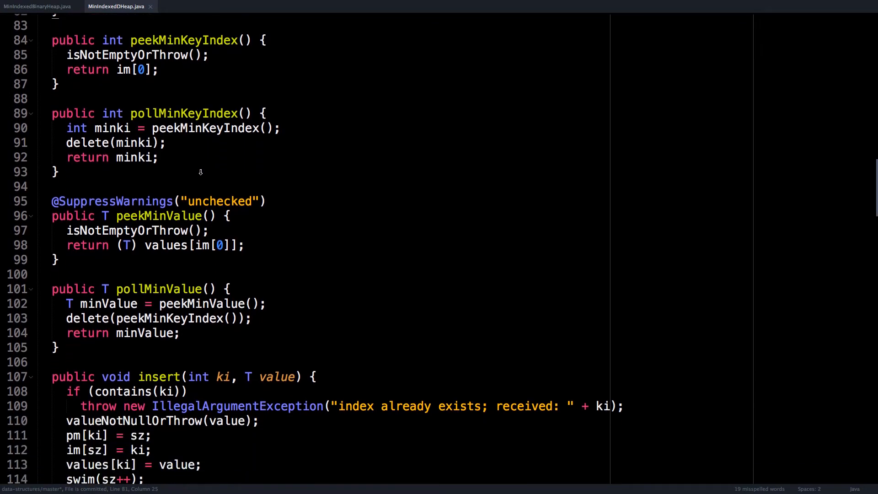
{"action": "mouse_move", "coordinate": [239, 152]}
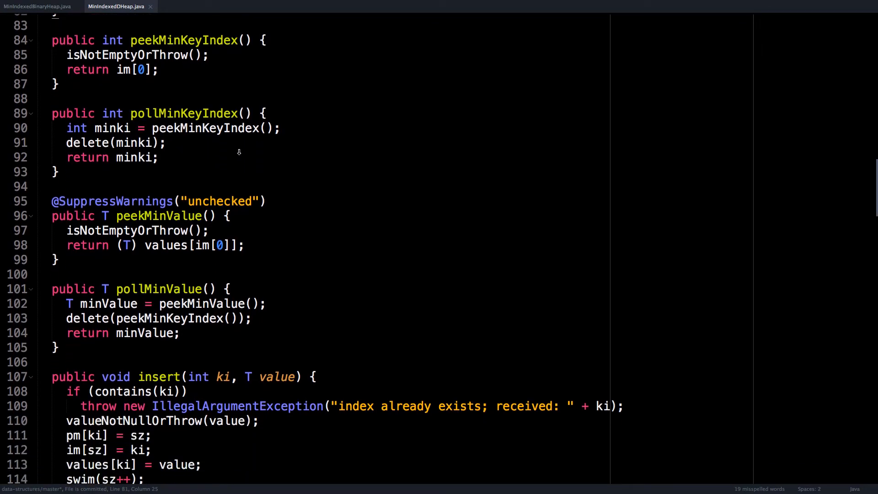
{"action": "scroll", "scroll_direction": "down", "scroll_amount": 3}
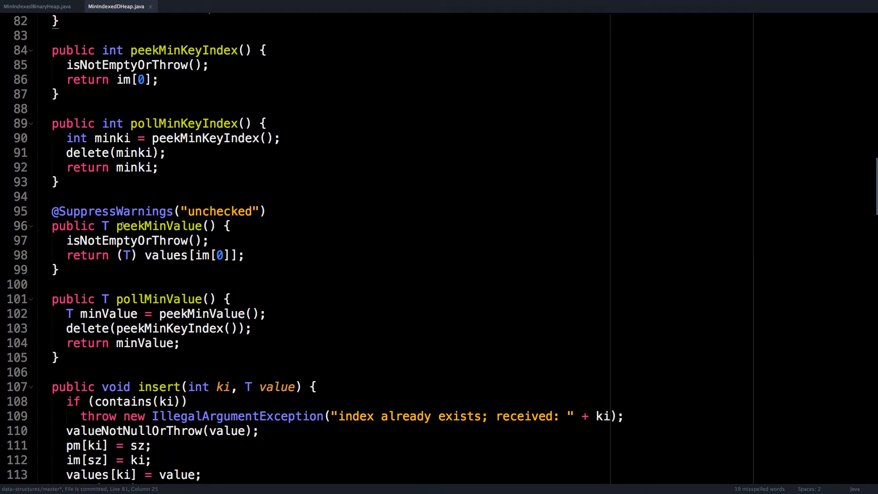
{"action": "mouse_move", "coordinate": [116, 230]}
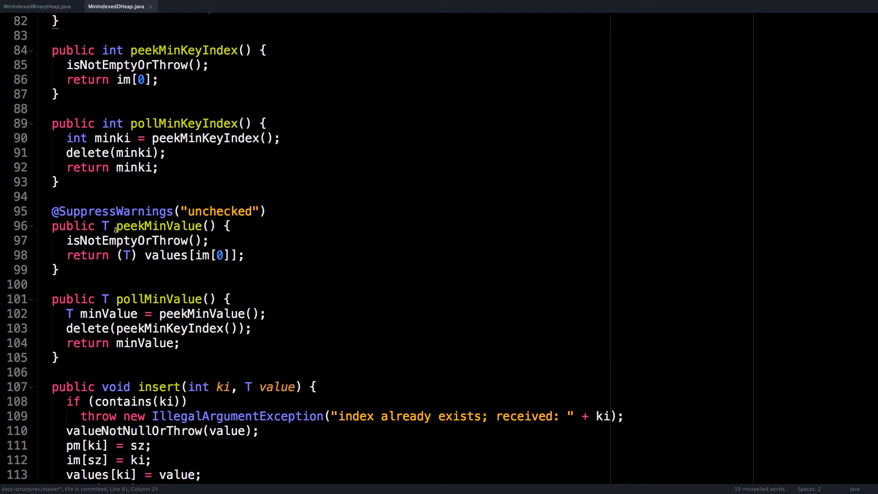
{"action": "mouse_move", "coordinate": [151, 299]}
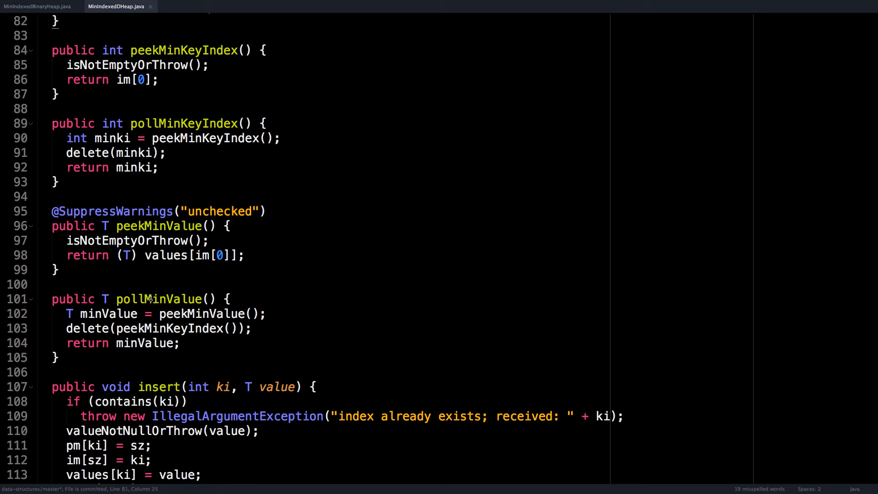
{"action": "scroll", "scroll_direction": "down", "scroll_amount": 3}
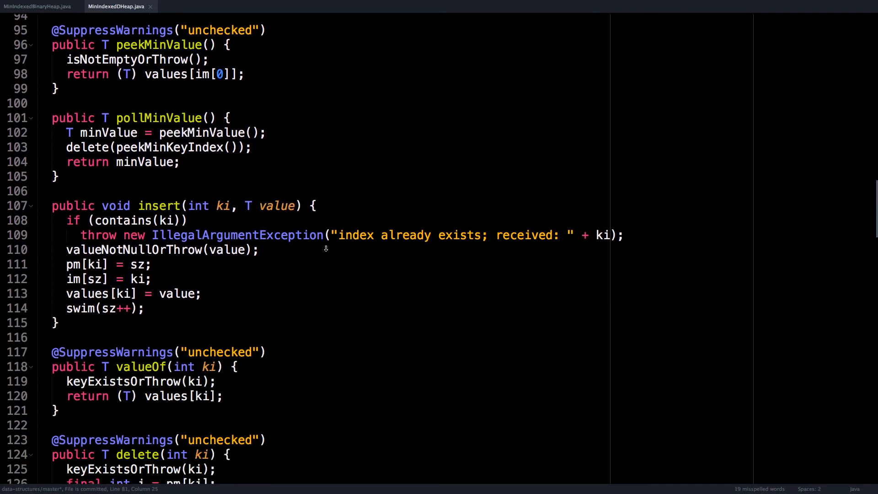
{"action": "scroll", "scroll_direction": "down", "scroll_amount": 3}
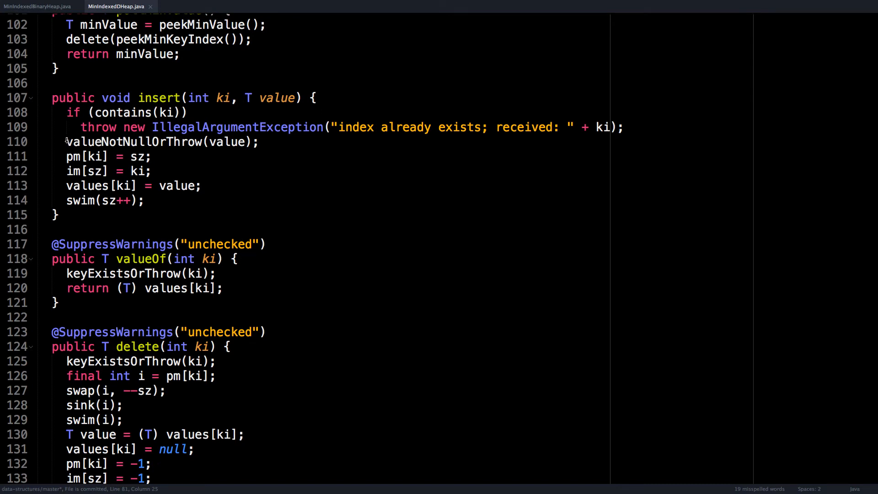
{"action": "double_click", "coordinate": [130, 142]}
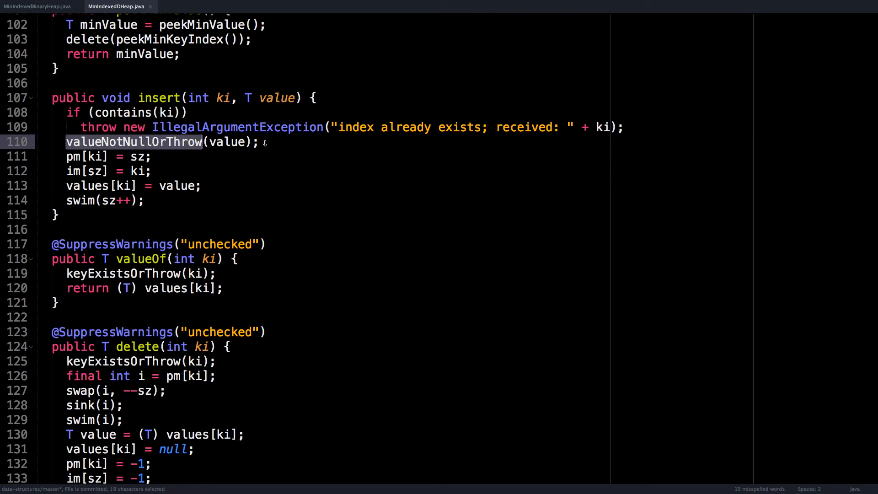
{"action": "mouse_move", "coordinate": [64, 145]}
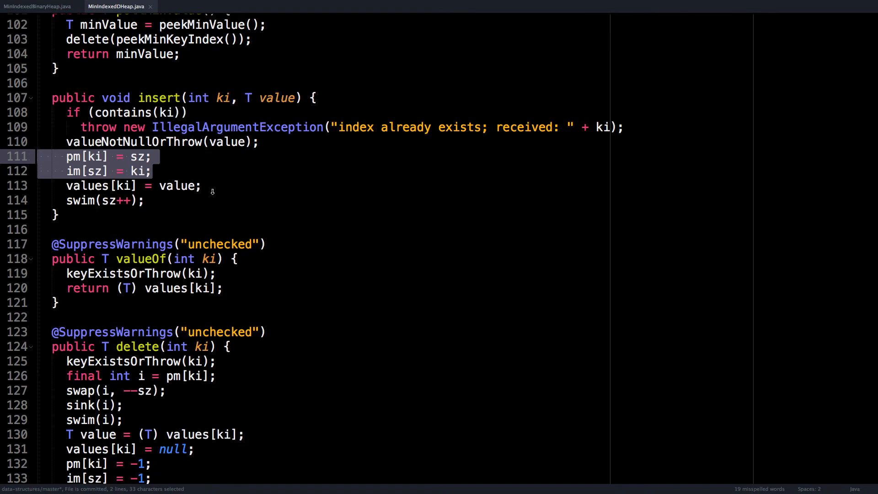
{"action": "left_click", "coordinate": [212, 185]}
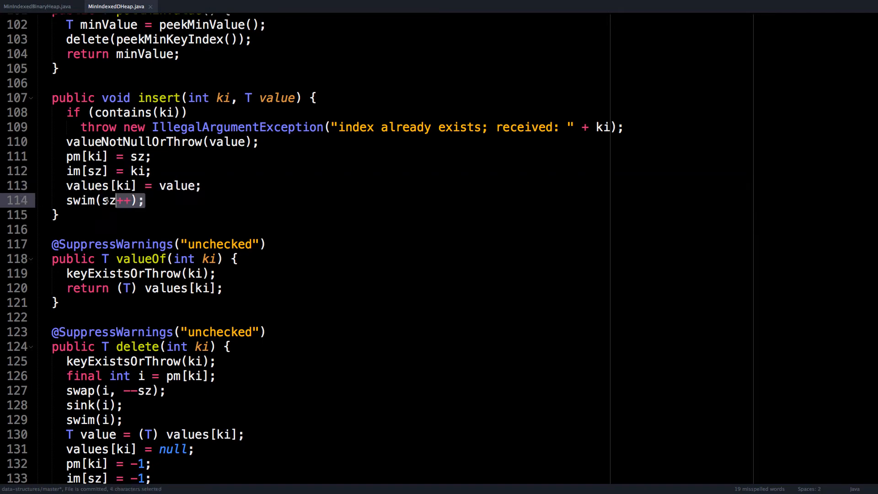
{"action": "left_click_drag", "start_coordinate": [104, 200], "coordinate": [144, 199]}
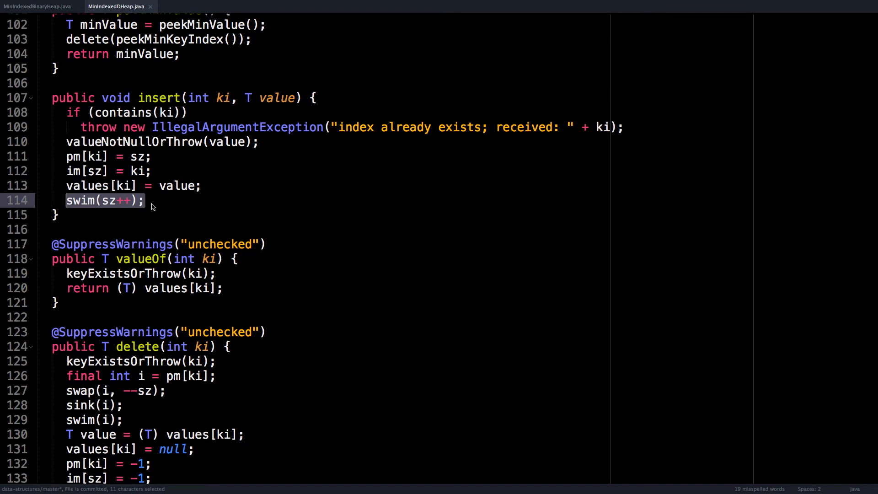
{"action": "left_click", "coordinate": [108, 200]}
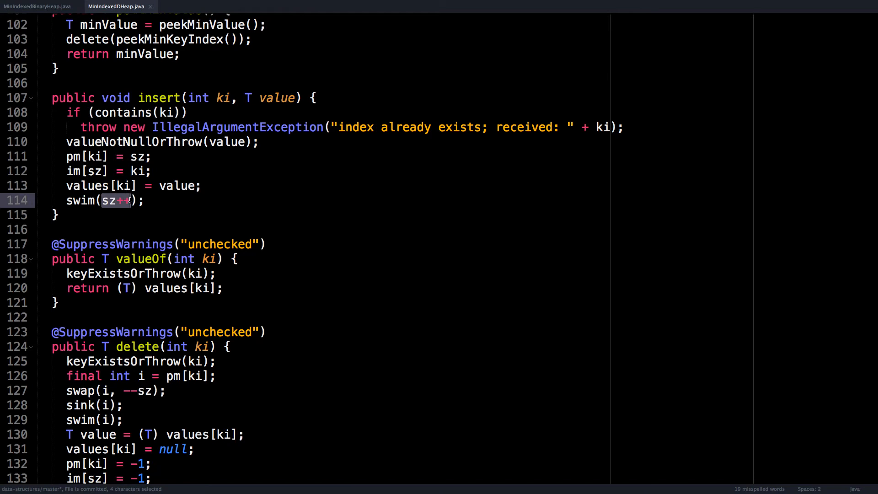
{"action": "left_click", "coordinate": [123, 229]}
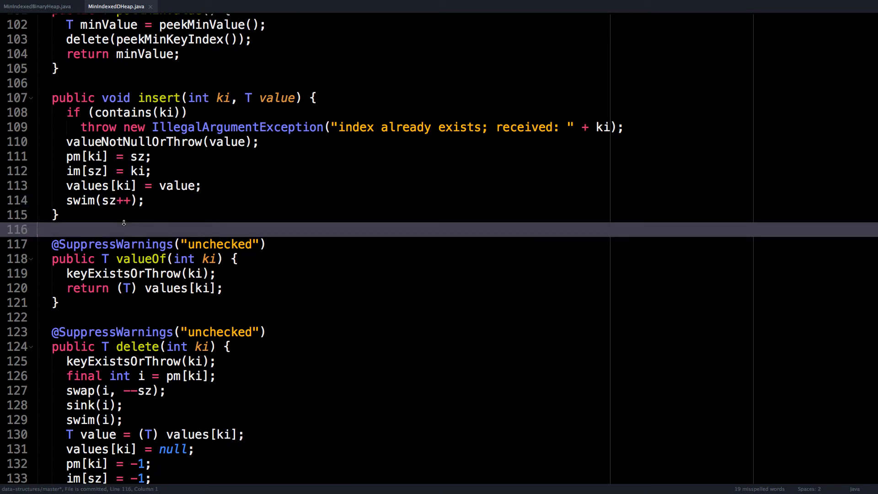
- Scroll to valueOf, delete and update, highlighting lines inside delete()
{"action": "scroll", "scroll_direction": "down", "scroll_amount": 3}
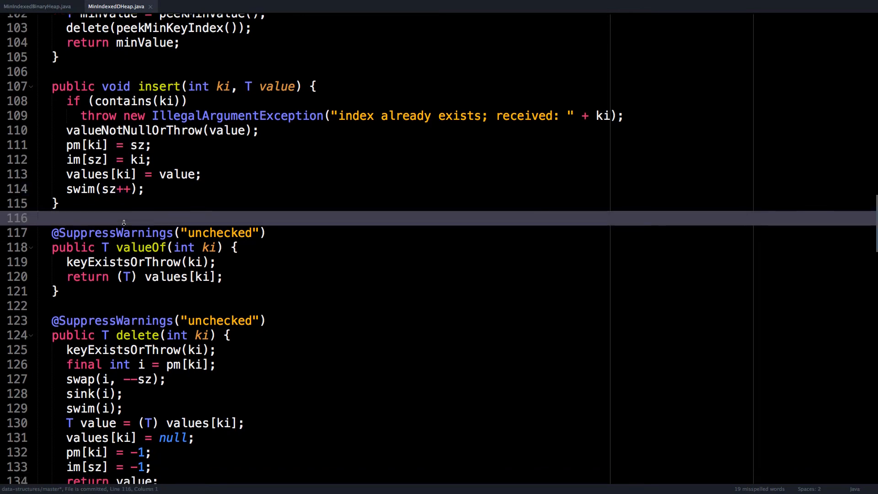
{"action": "scroll", "scroll_direction": "down", "scroll_amount": 3}
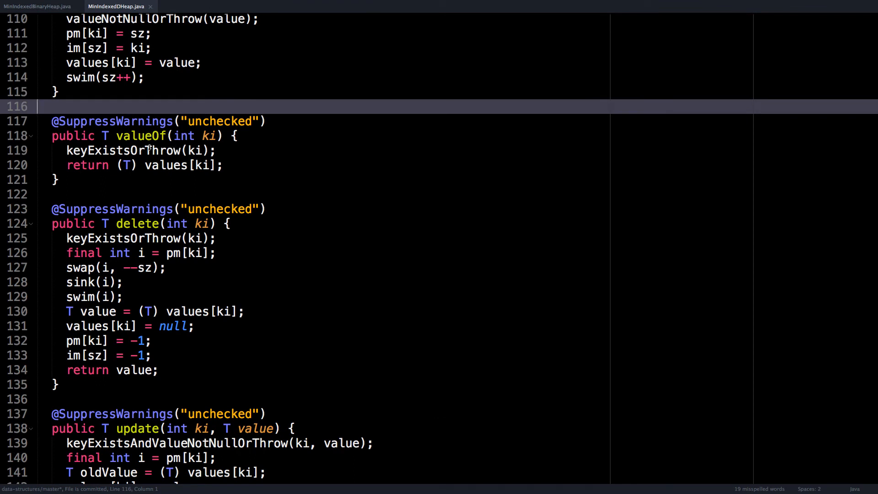
{"action": "scroll", "scroll_direction": "down", "scroll_amount": 3}
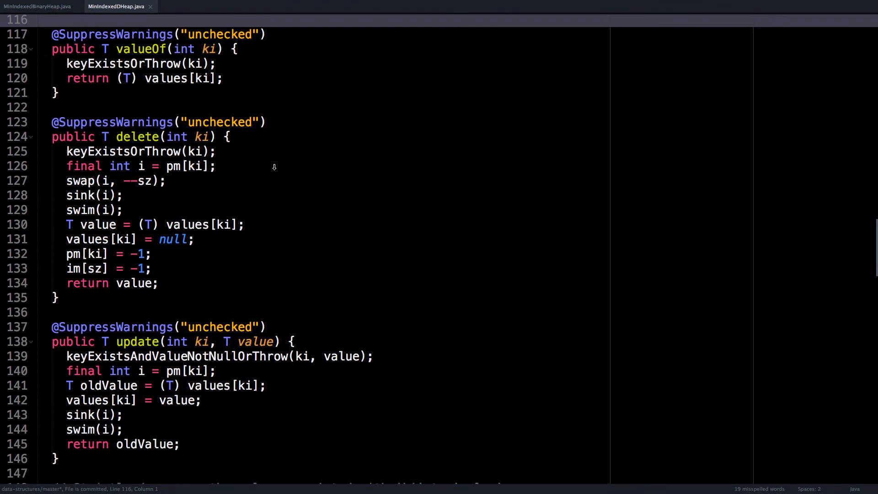
{"action": "mouse_move", "coordinate": [272, 146]}
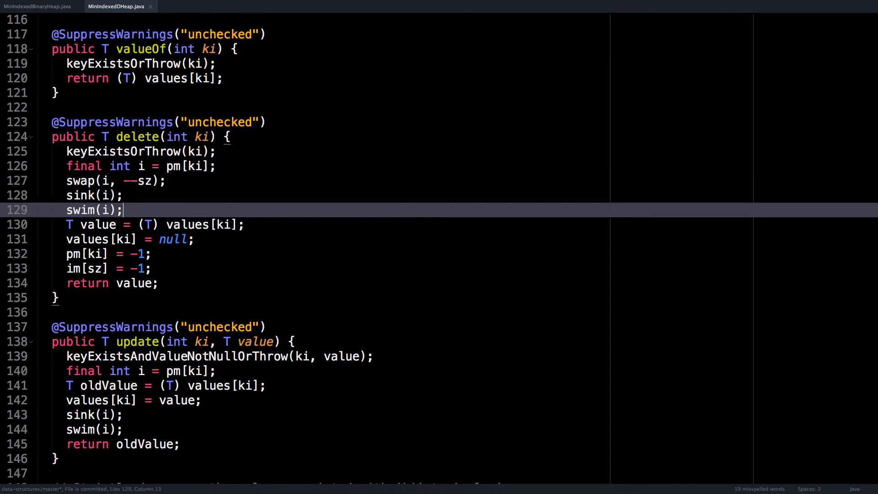
{"action": "left_click_drag", "start_coordinate": [66, 194], "coordinate": [123, 209]}
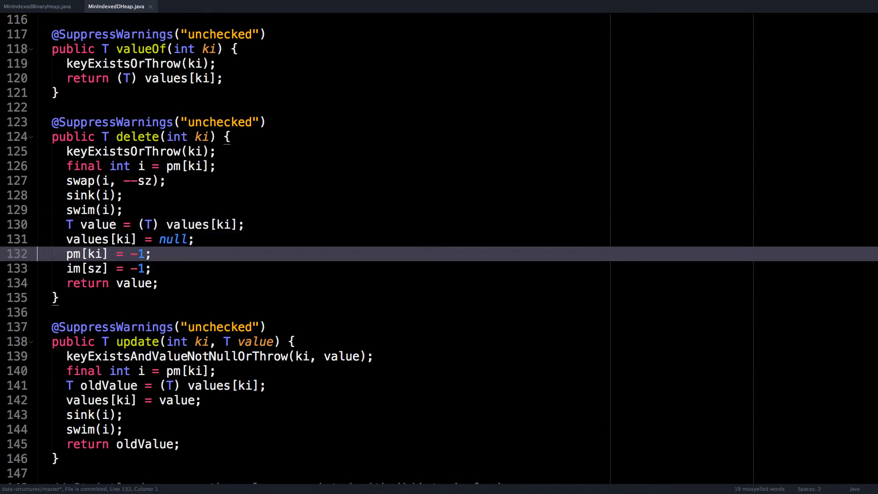
{"action": "left_click", "coordinate": [56, 297]}
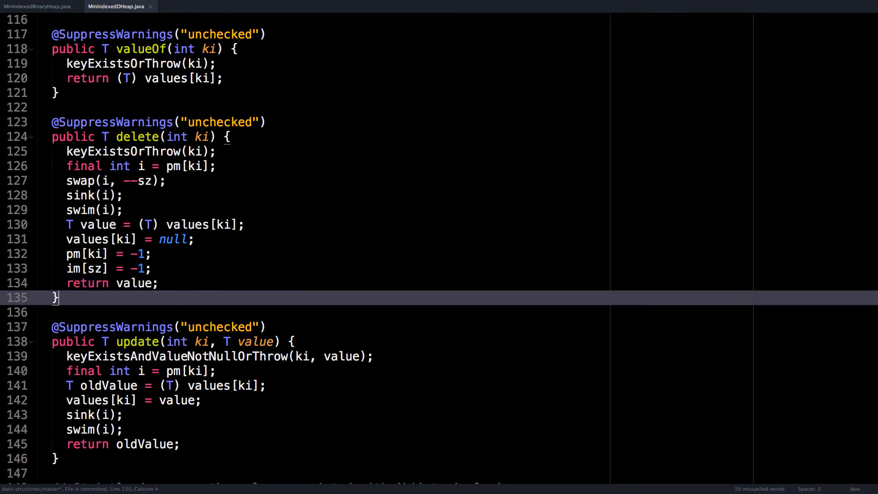
- Highlight keyExistsAndValueNotNullOrThrow uses in update() and select lines of decrease()
{"action": "scroll", "scroll_direction": "down", "scroll_amount": 3}
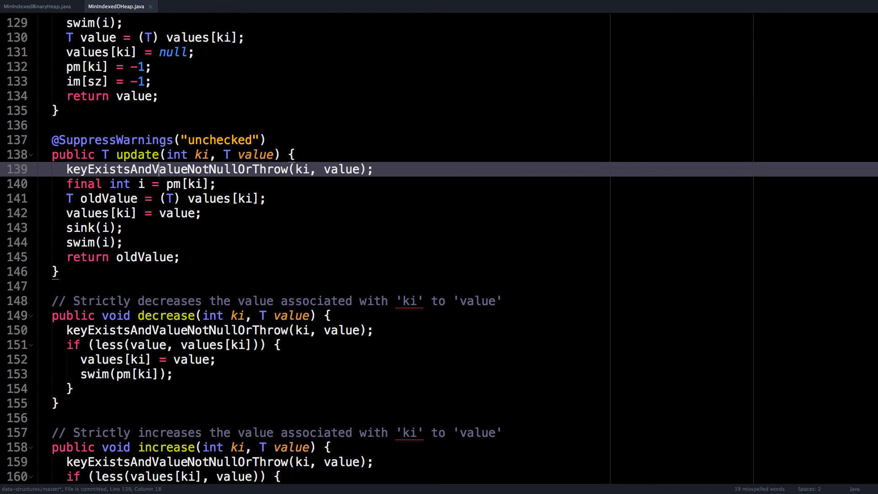
{"action": "double_click", "coordinate": [168, 170]}
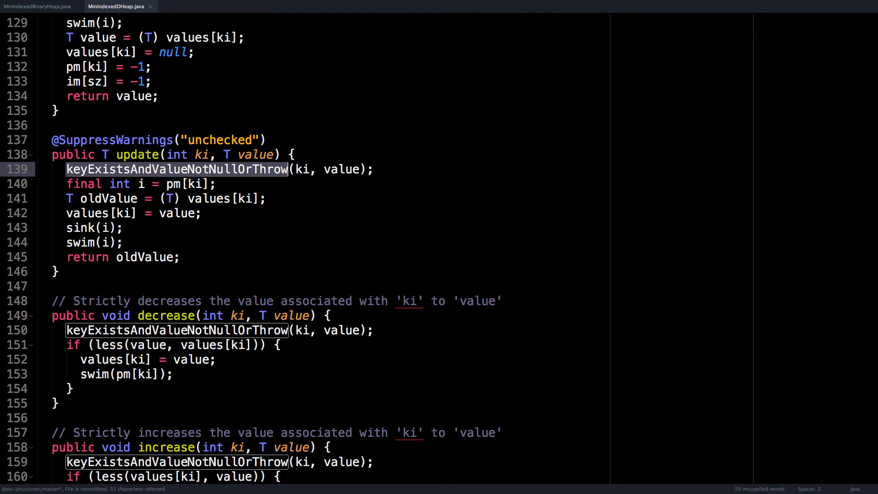
{"action": "left_click", "coordinate": [266, 198]}
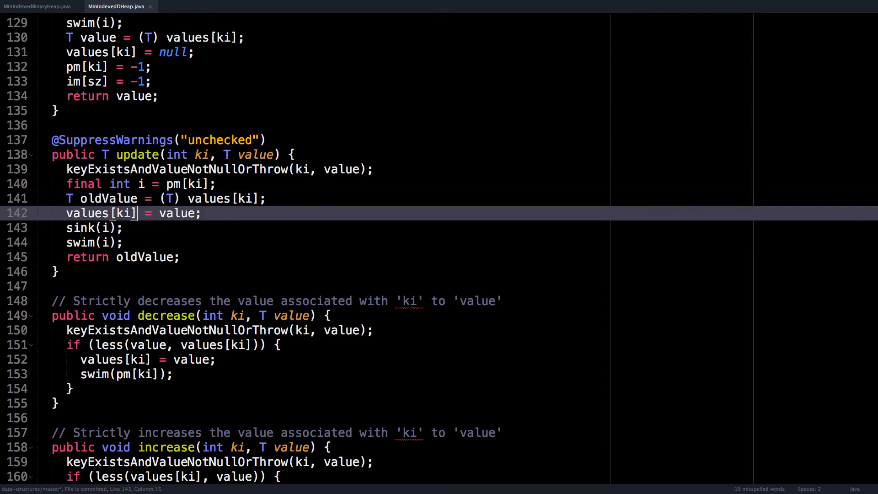
{"action": "left_click_drag", "start_coordinate": [66, 227], "coordinate": [122, 241]}
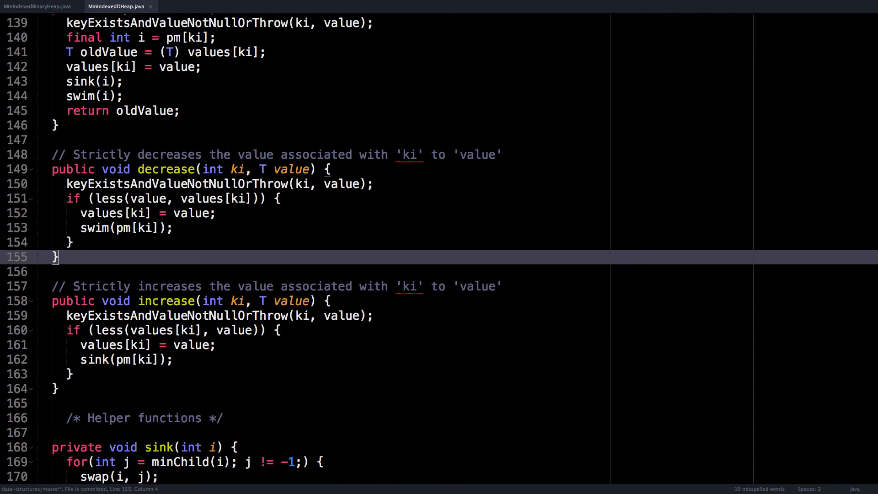
{"action": "left_click", "coordinate": [67, 184]}
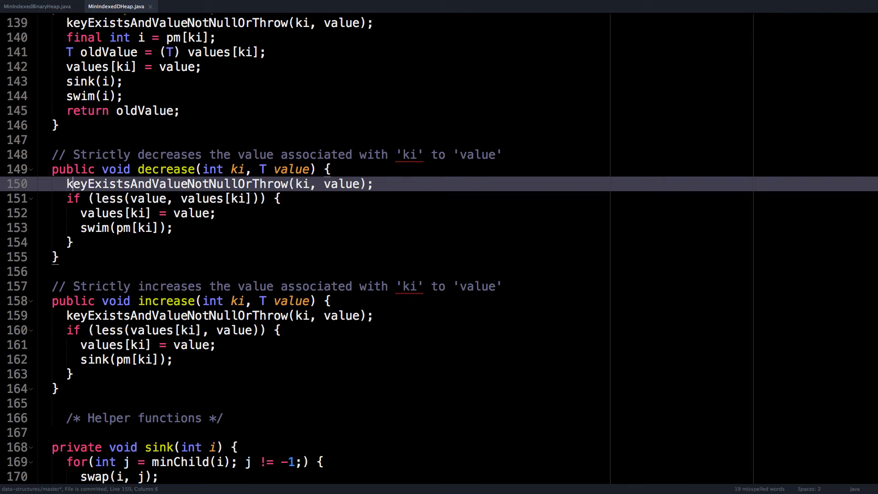
{"action": "left_click", "coordinate": [103, 197]}
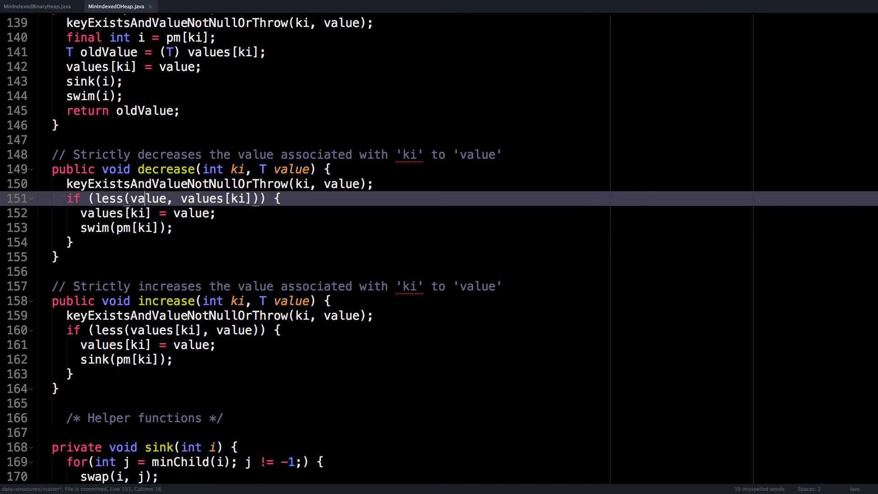
{"action": "double_click", "coordinate": [208, 199]}
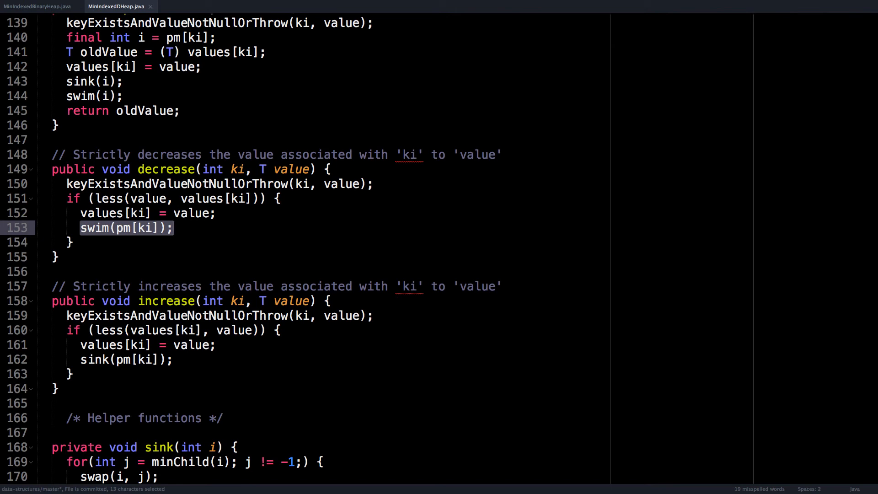
{"action": "double_click", "coordinate": [81, 96]}
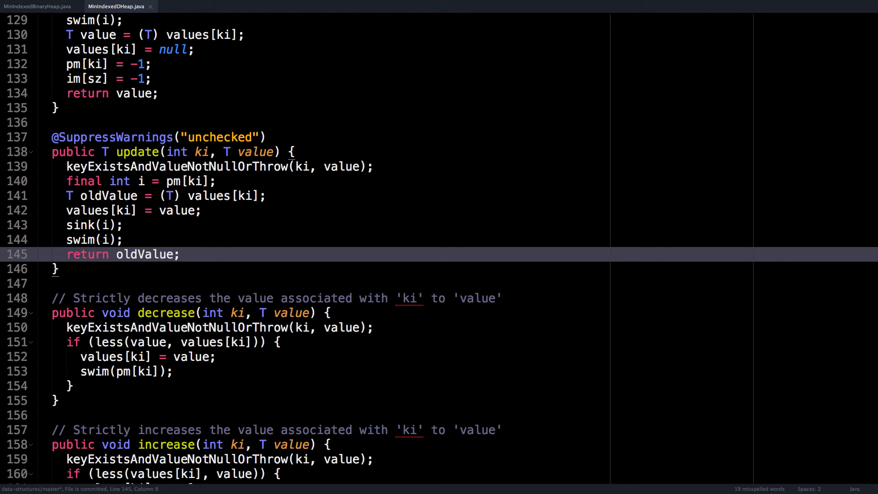
{"action": "left_click", "coordinate": [97, 370]}
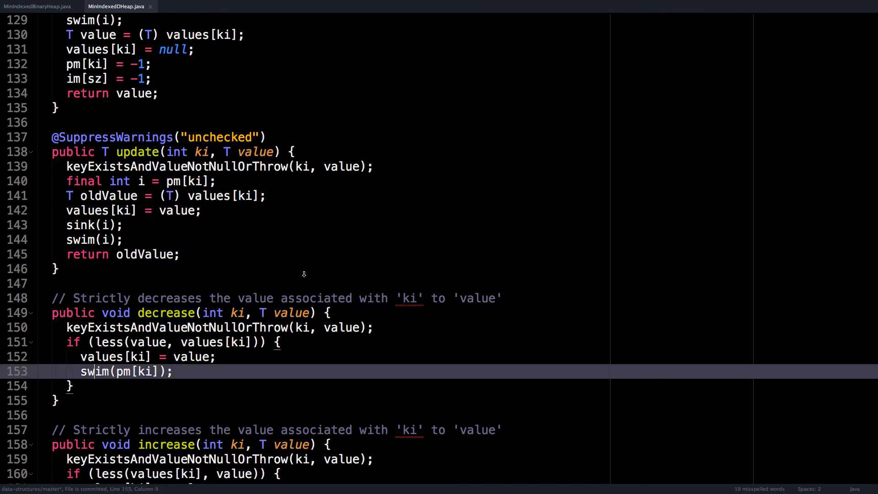
- Select the value argument in increase()'s comparison, then scroll to sink and swim
{"action": "scroll", "scroll_direction": "down", "scroll_amount": 3}
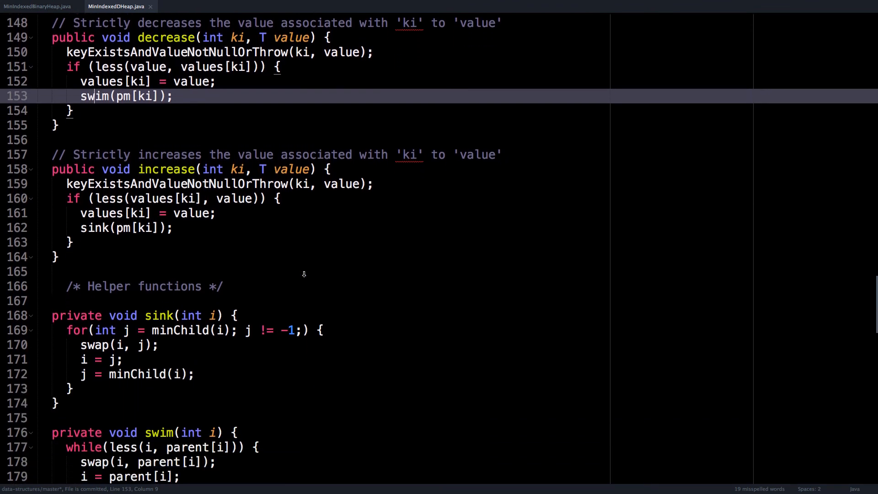
{"action": "scroll", "scroll_direction": "down", "scroll_amount": 3}
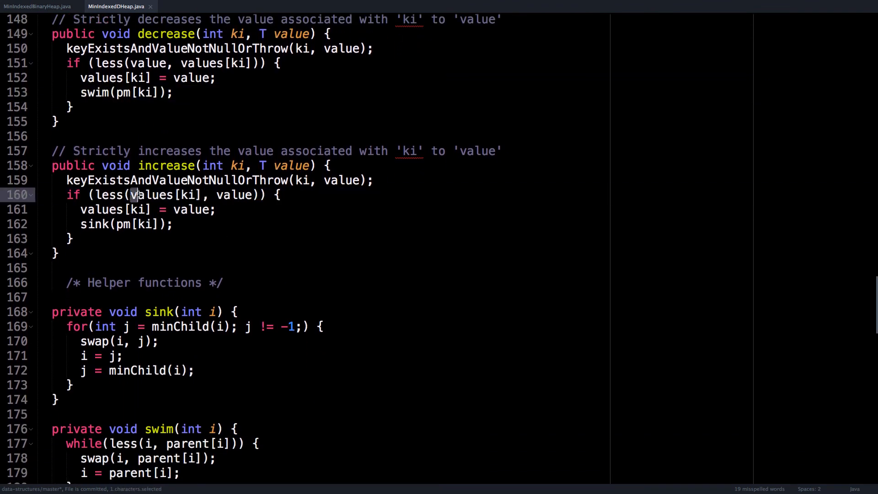
{"action": "left_click_drag", "start_coordinate": [129, 194], "coordinate": [252, 195]}
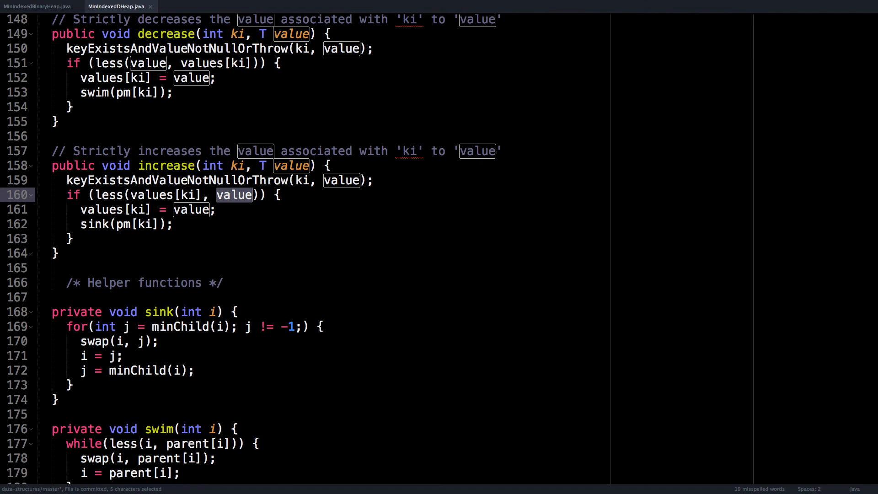
{"action": "scroll", "scroll_direction": "down", "scroll_amount": 3}
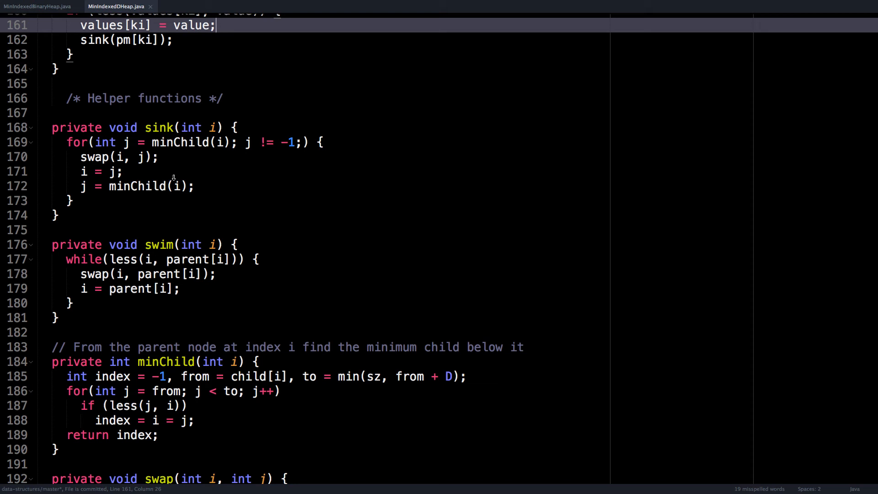
{"action": "mouse_move", "coordinate": [147, 128]}
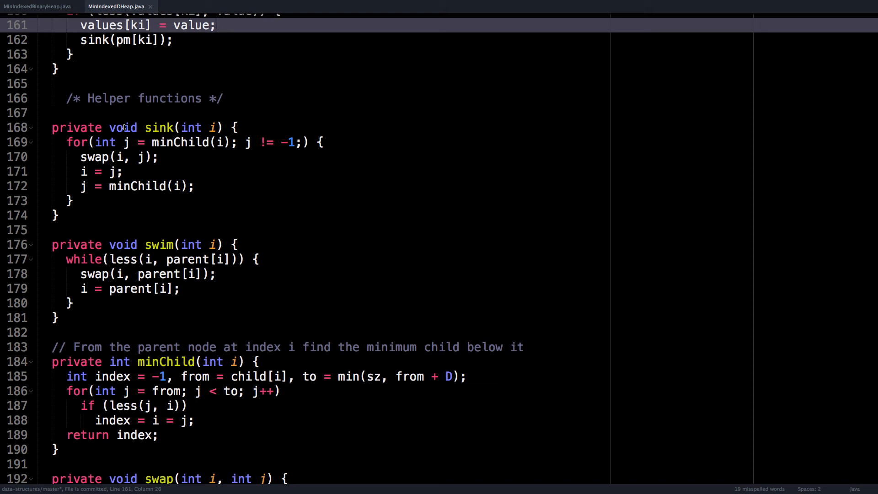
{"action": "double_click", "coordinate": [176, 143]}
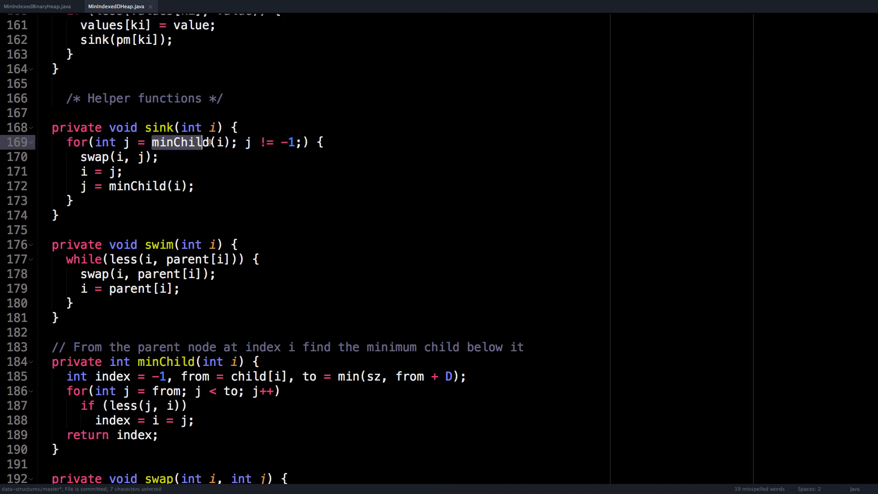
{"action": "left_click", "coordinate": [249, 128]}
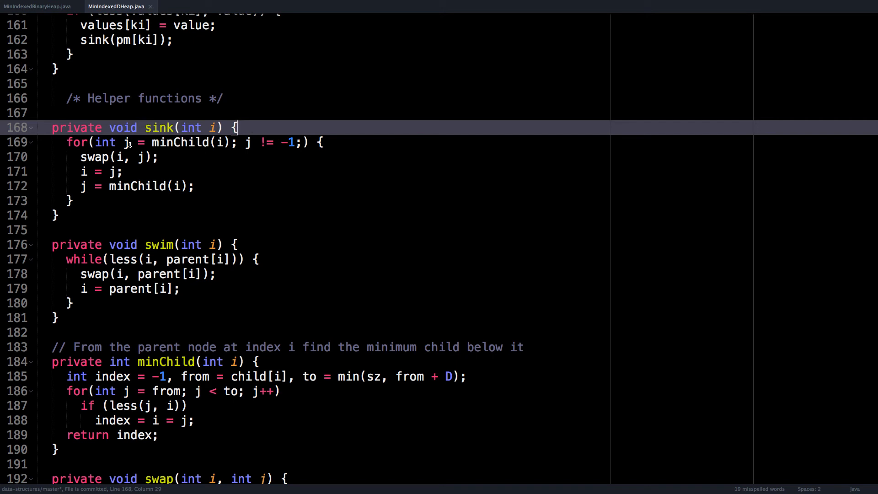
{"action": "double_click", "coordinate": [126, 142]}
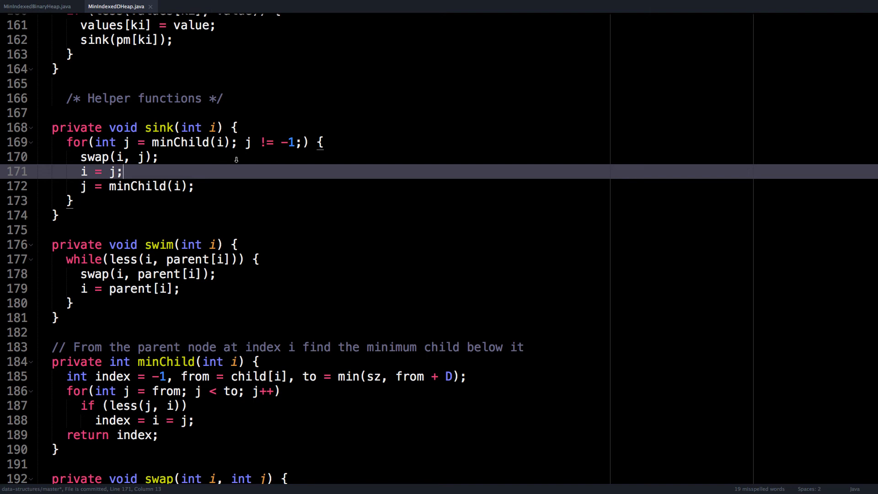
{"action": "mouse_move", "coordinate": [165, 166]}
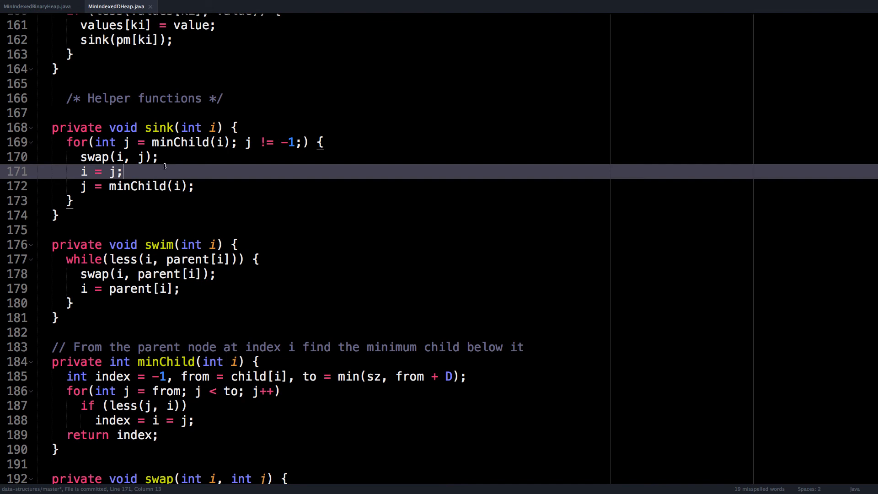
{"action": "scroll", "scroll_direction": "down", "scroll_amount": 3}
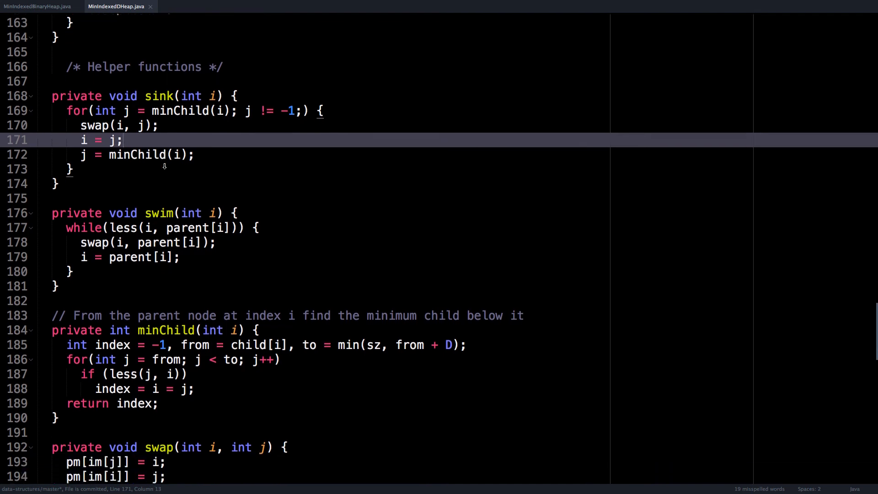
{"action": "scroll", "scroll_direction": "down", "scroll_amount": 3}
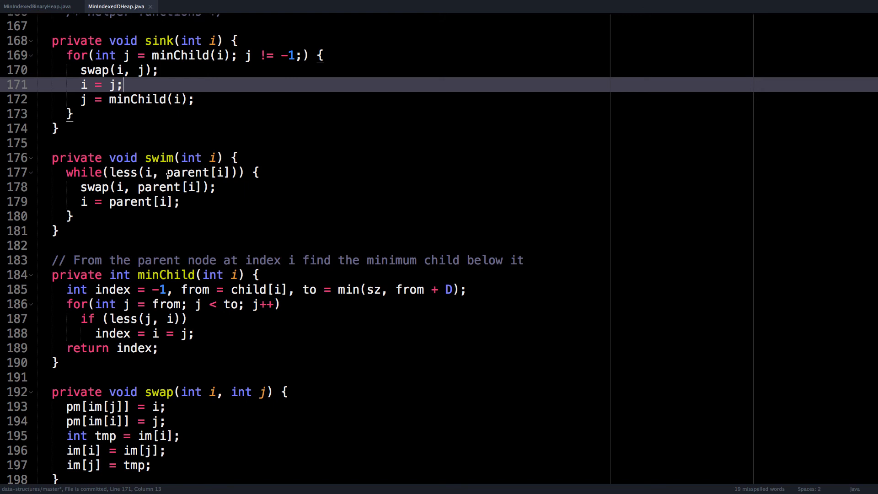
{"action": "mouse_move", "coordinate": [90, 181]}
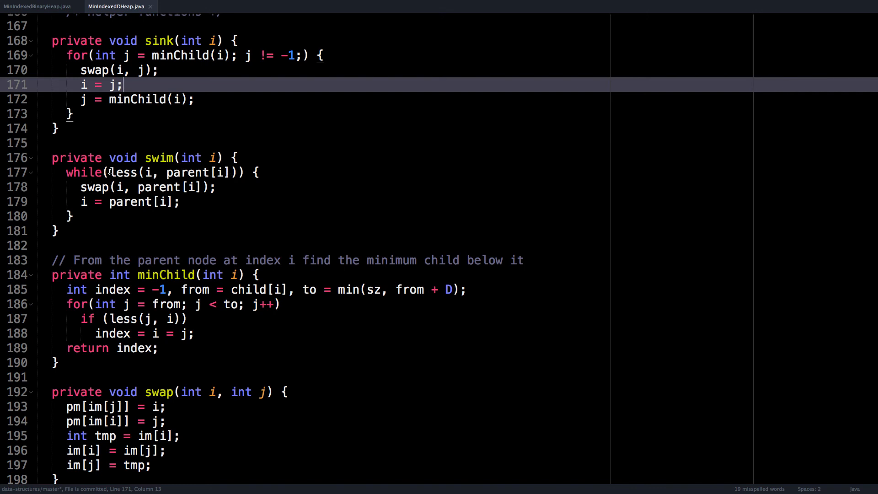
{"action": "left_click_drag", "start_coordinate": [110, 172], "coordinate": [227, 171]}
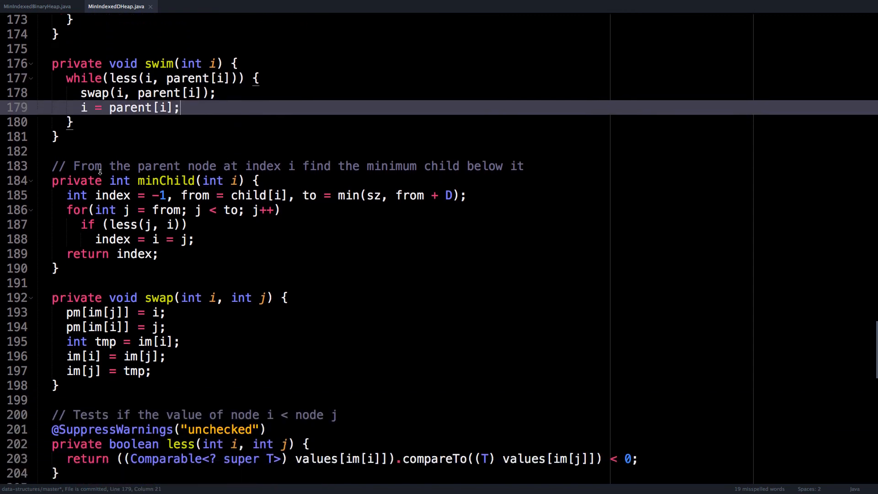
{"action": "mouse_move", "coordinate": [139, 166]}
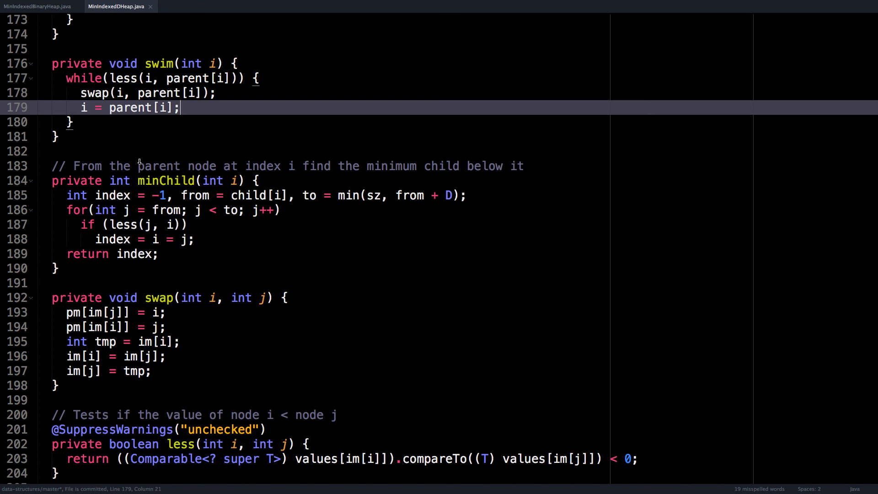
- Scroll past swim() and minChild() to show swap(), both less() methods and toString()
{"action": "scroll", "scroll_direction": "down", "scroll_amount": 3}
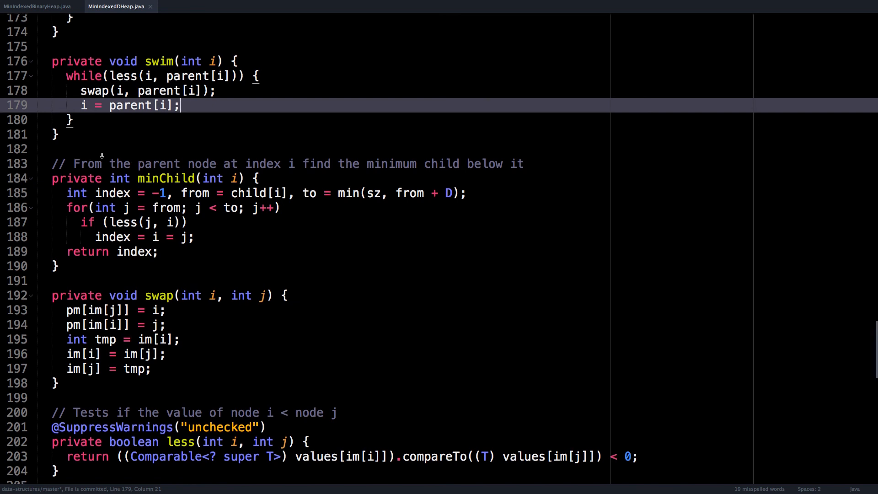
{"action": "scroll", "scroll_direction": "down", "scroll_amount": 3}
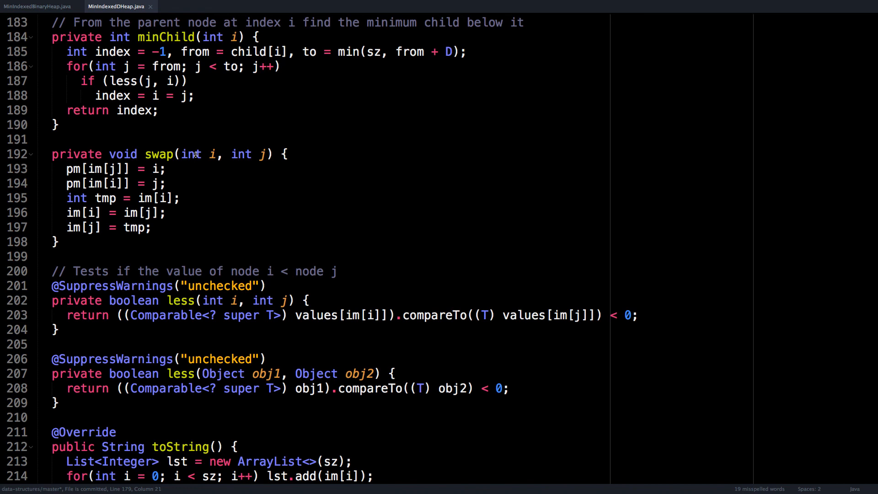
{"action": "scroll", "scroll_direction": "down", "scroll_amount": 3}
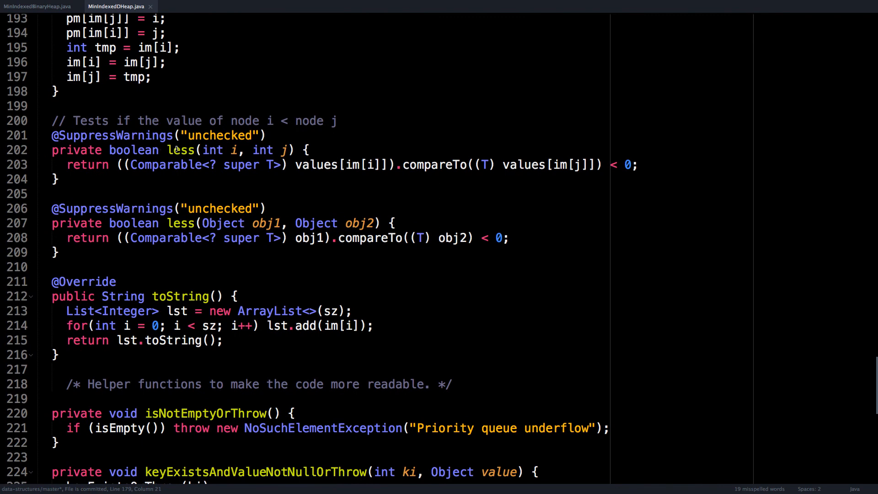
{"action": "mouse_move", "coordinate": [317, 188]}
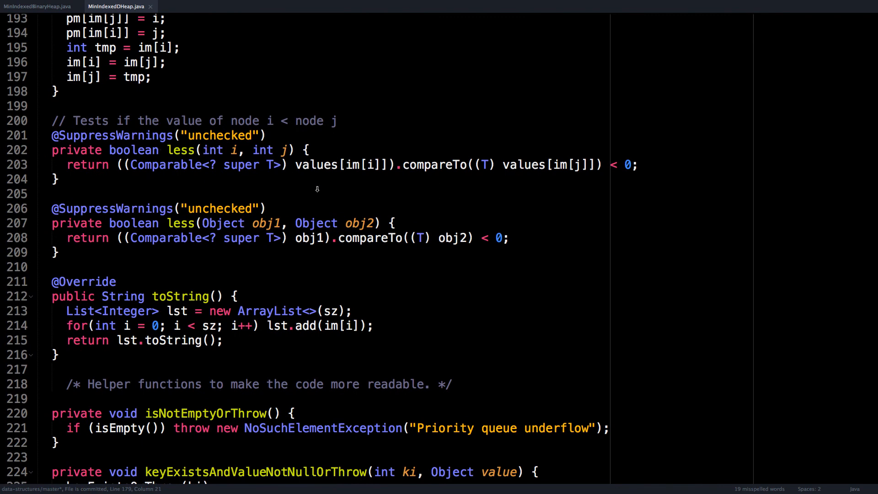
- Scroll through isNotEmptyOrThrow, keyExistsOrThrow, valueNotNullOrThrow, keyInBoundsOrThrow and the test functions
{"action": "scroll", "scroll_direction": "down", "scroll_amount": 3}
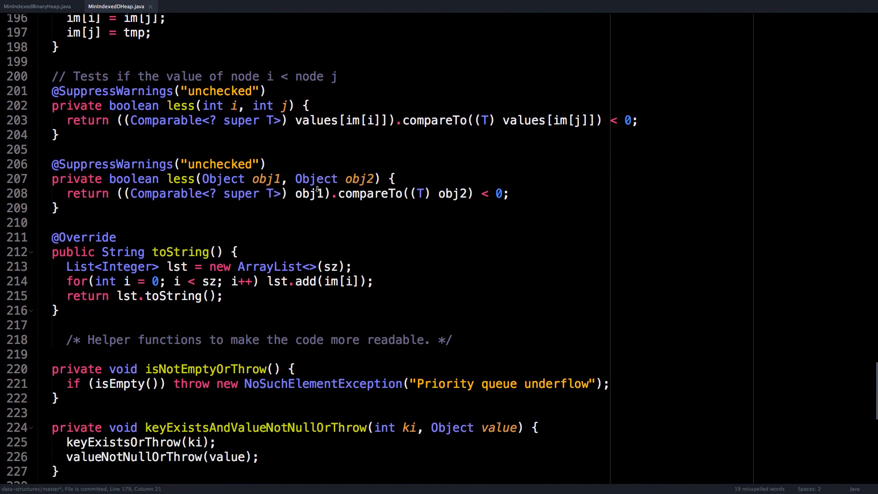
{"action": "scroll", "scroll_direction": "down", "scroll_amount": 3}
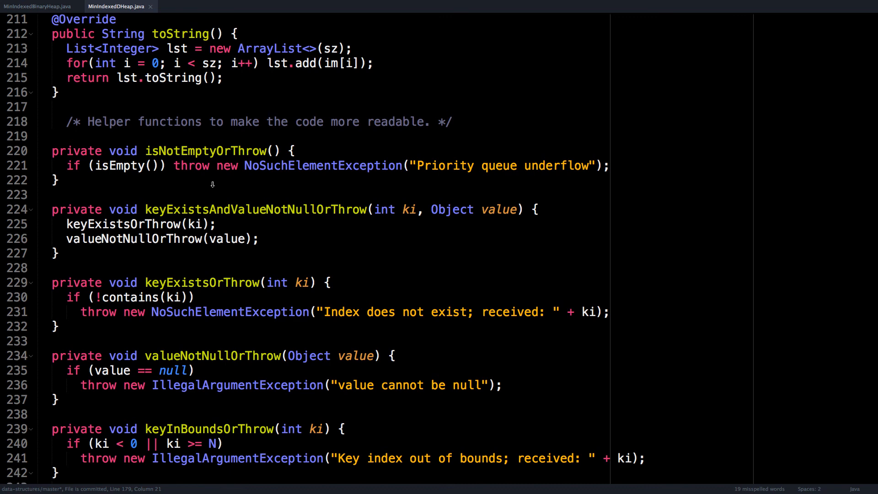
{"action": "scroll", "scroll_direction": "down", "scroll_amount": 3}
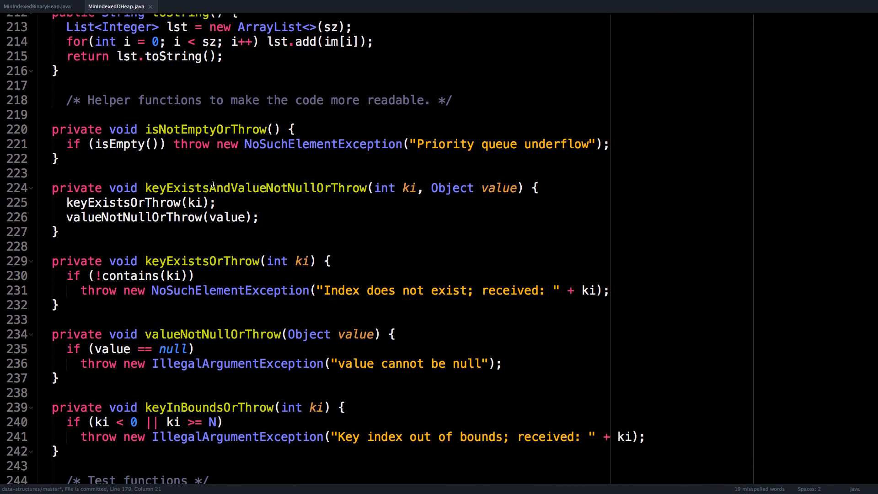
{"action": "scroll", "scroll_direction": "down", "scroll_amount": 3}
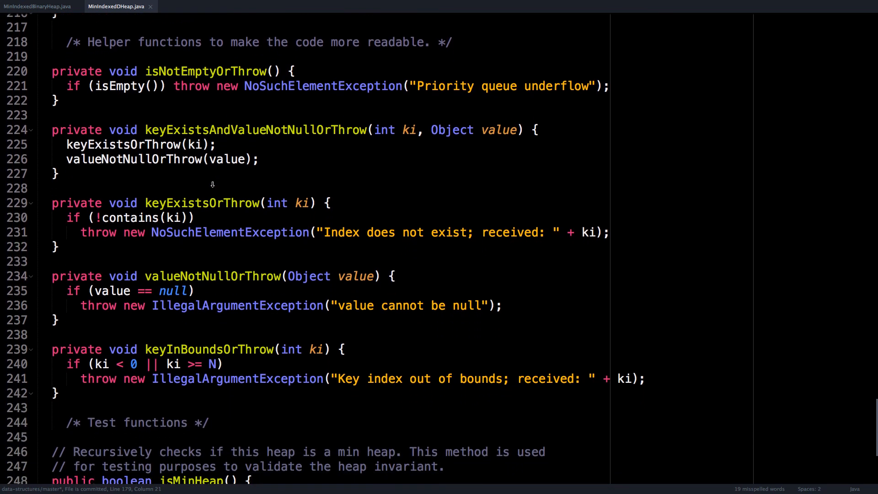
{"action": "scroll", "scroll_direction": "down", "scroll_amount": 3}
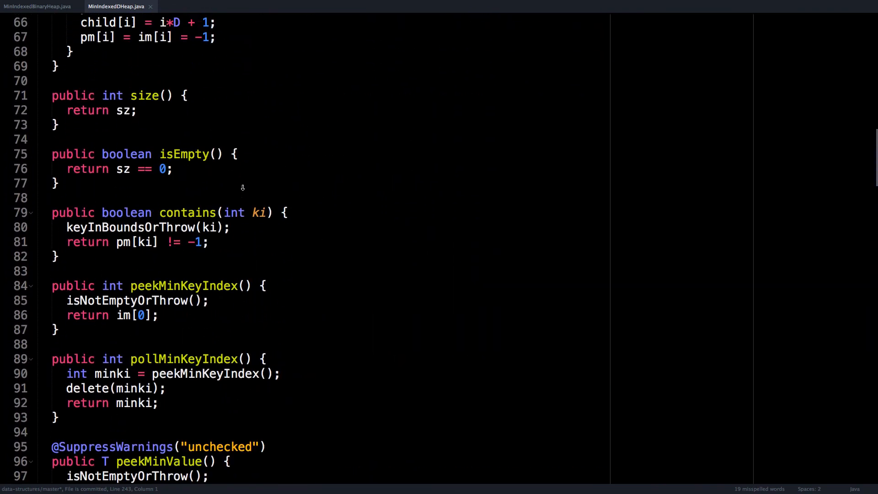
- Scroll back up to line 21 showing the class declaration and field comments
{"action": "scroll", "scroll_direction": "up", "scroll_amount": 3}
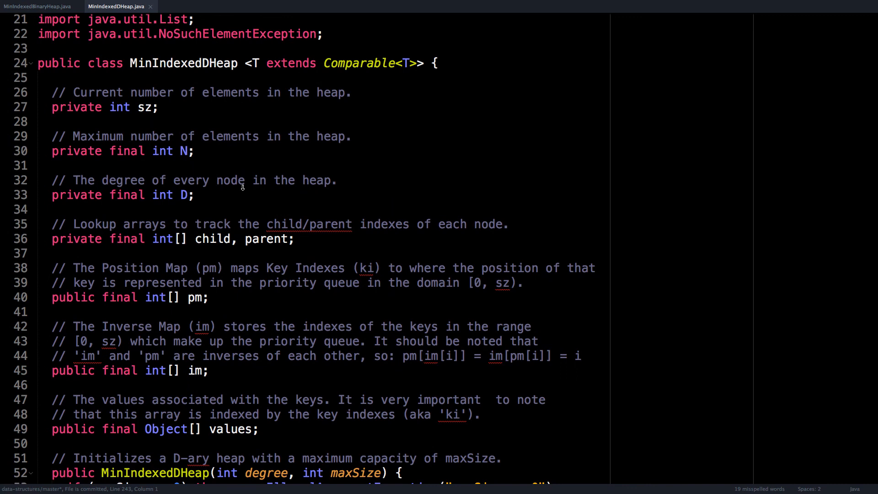